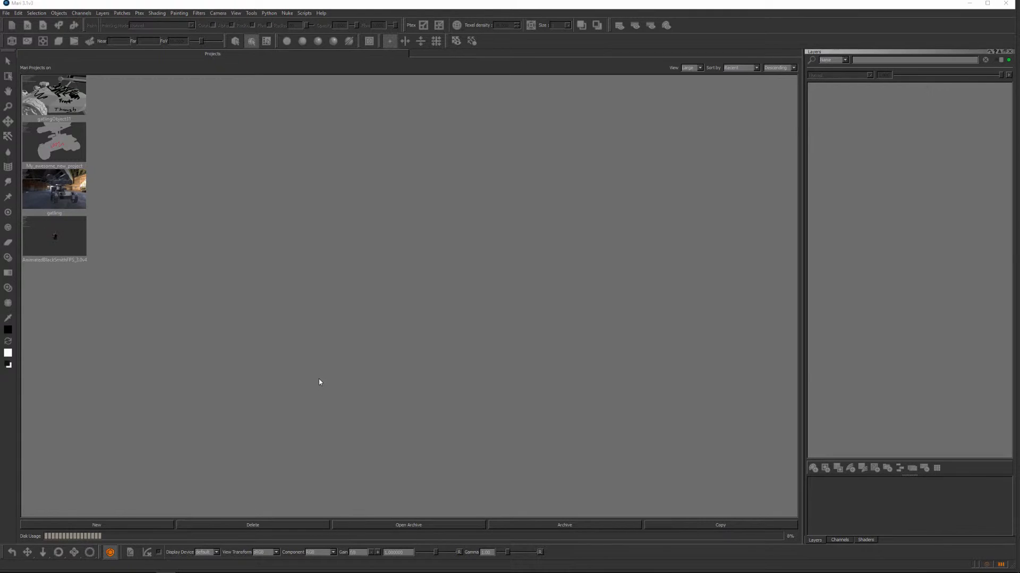
{"action": "mouse_move", "coordinate": [251, 369]}
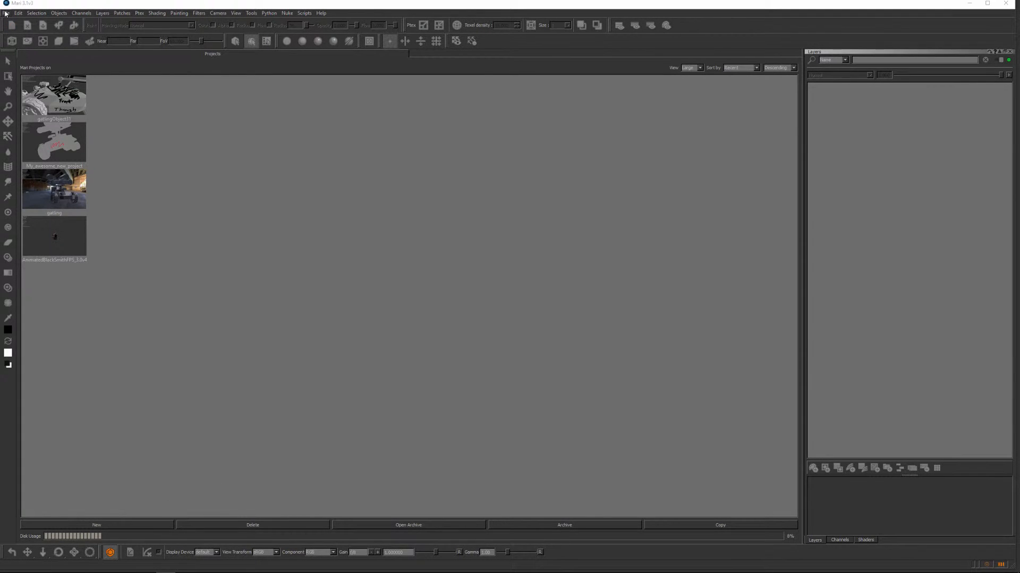
Step: Start a new Mari project and name it 'Awesome_gatling'
{"action": "left_click", "coordinate": [6, 13]}
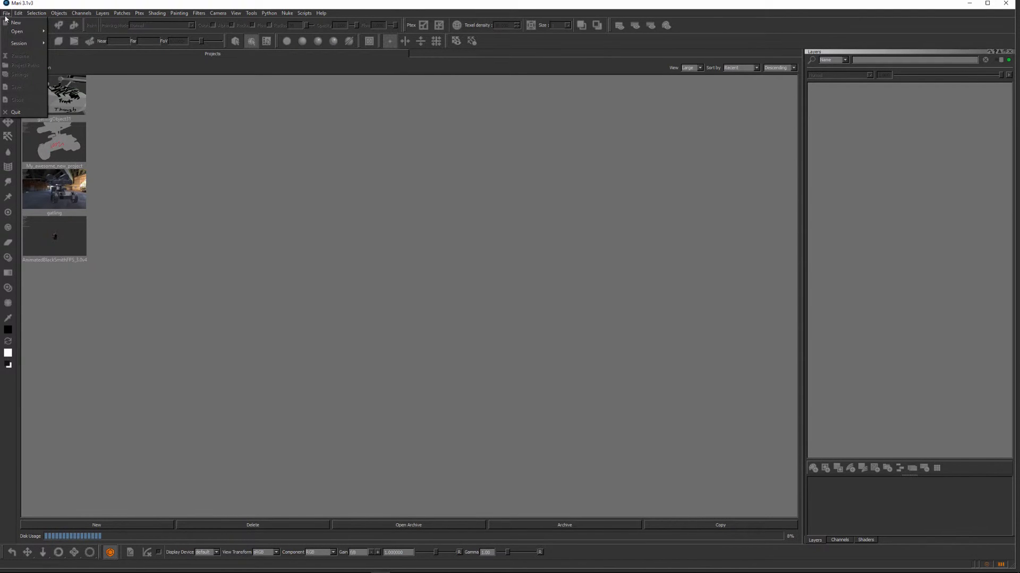
{"action": "left_click", "coordinate": [101, 109]}
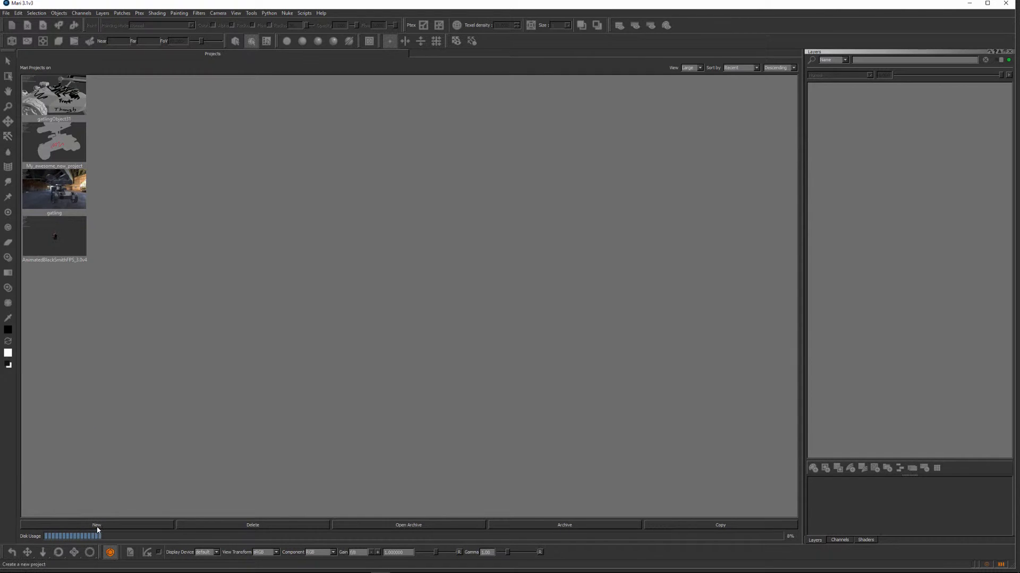
{"action": "left_click", "coordinate": [96, 525]}
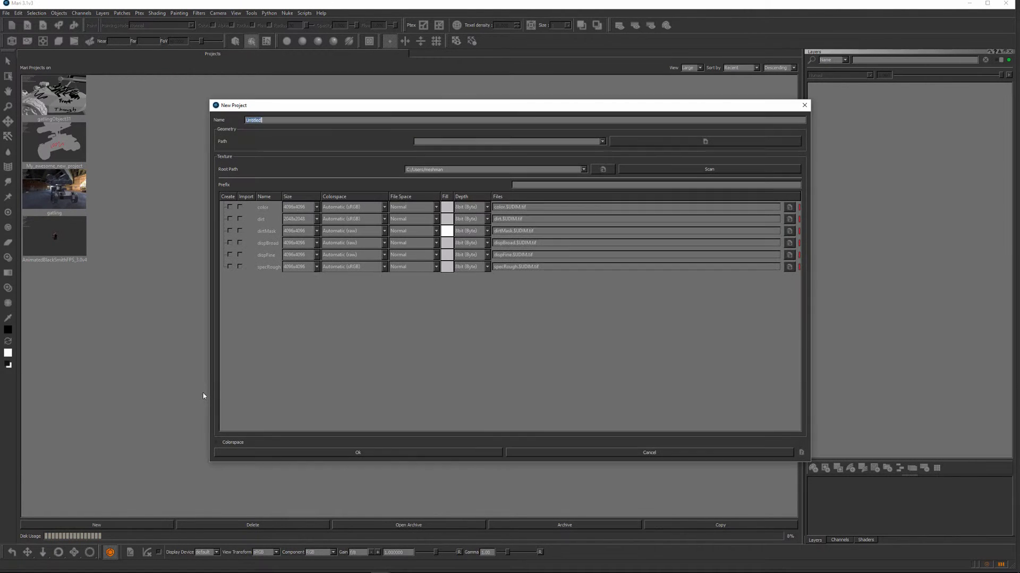
{"action": "mouse_move", "coordinate": [204, 127]}
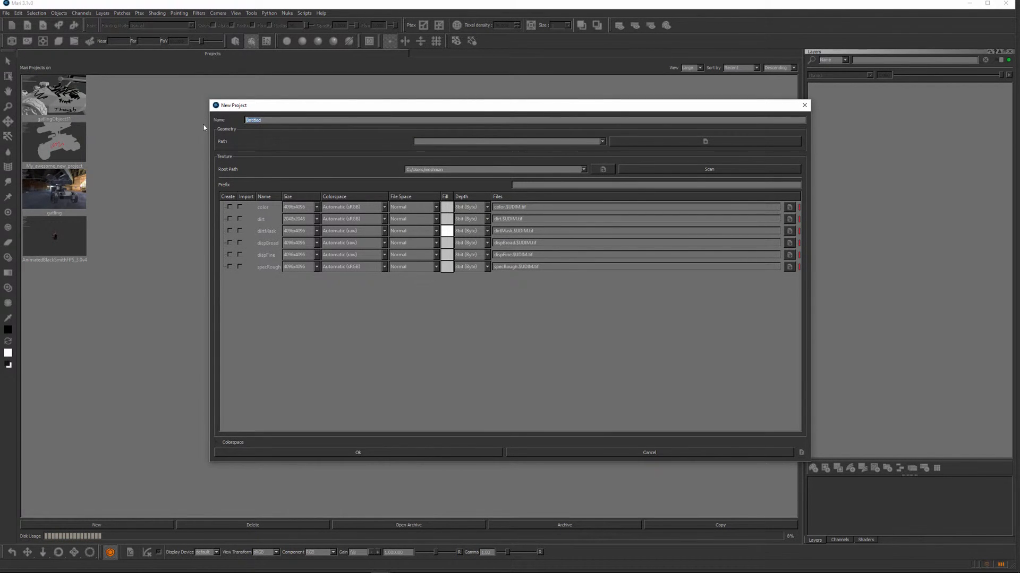
{"action": "type", "text": "Awesome_gatling"}
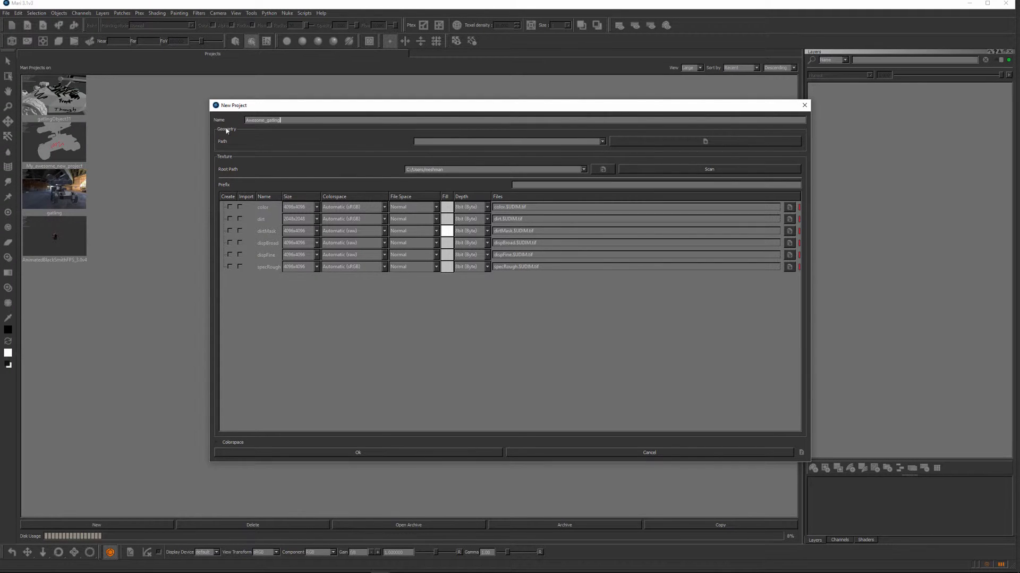
{"action": "mouse_move", "coordinate": [707, 148]}
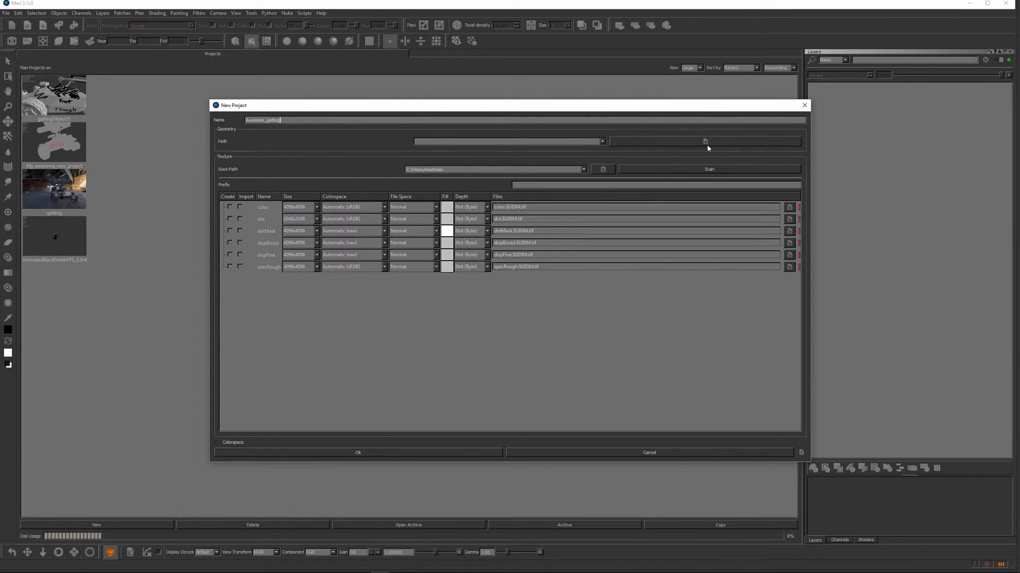
Step: Browse for geometry and select gatlingObject.obj in the Pick Mesh dialog
{"action": "left_click", "coordinate": [705, 141]}
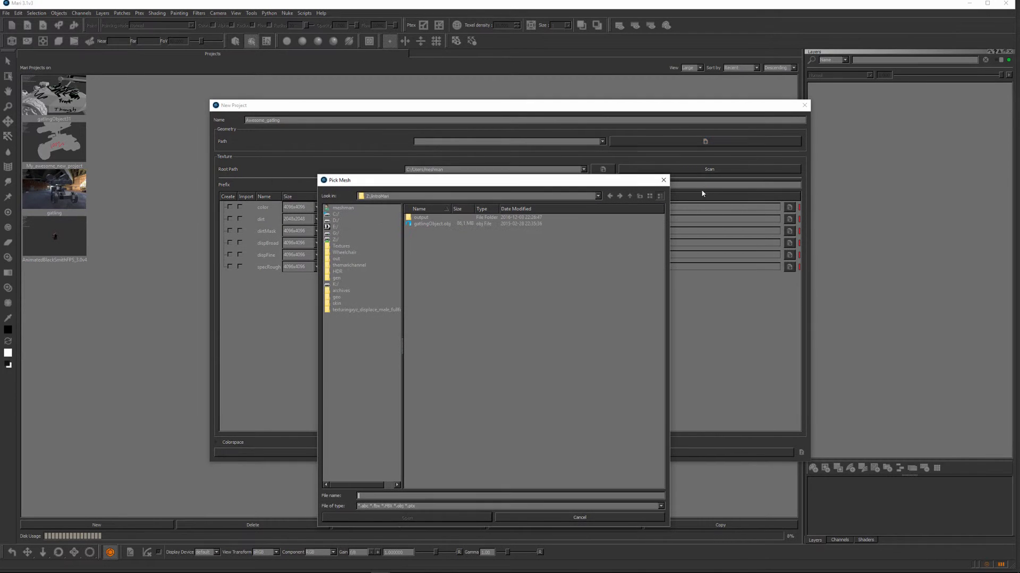
{"action": "mouse_move", "coordinate": [635, 288]}
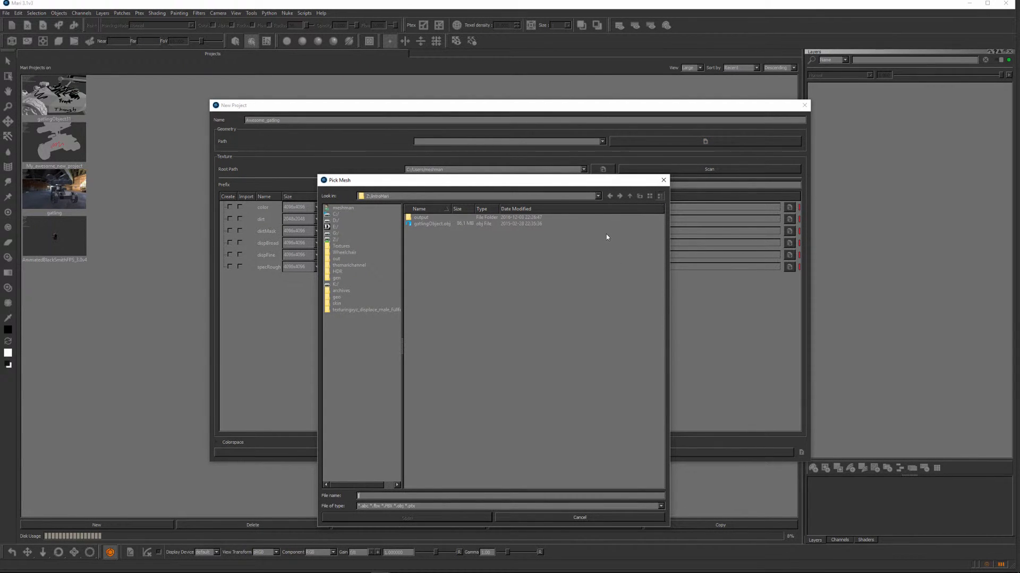
{"action": "mouse_move", "coordinate": [443, 238]}
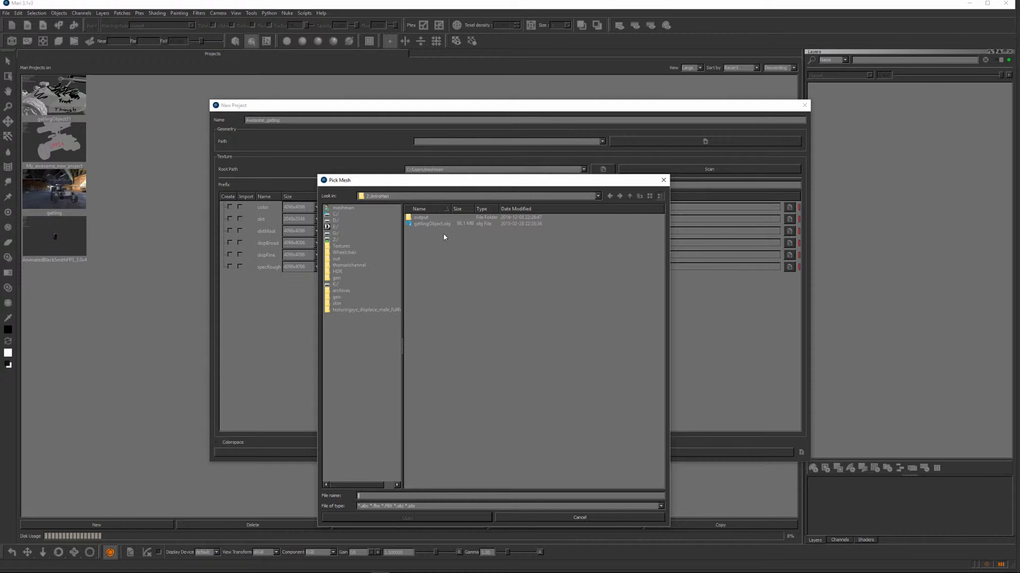
{"action": "mouse_move", "coordinate": [387, 217]}
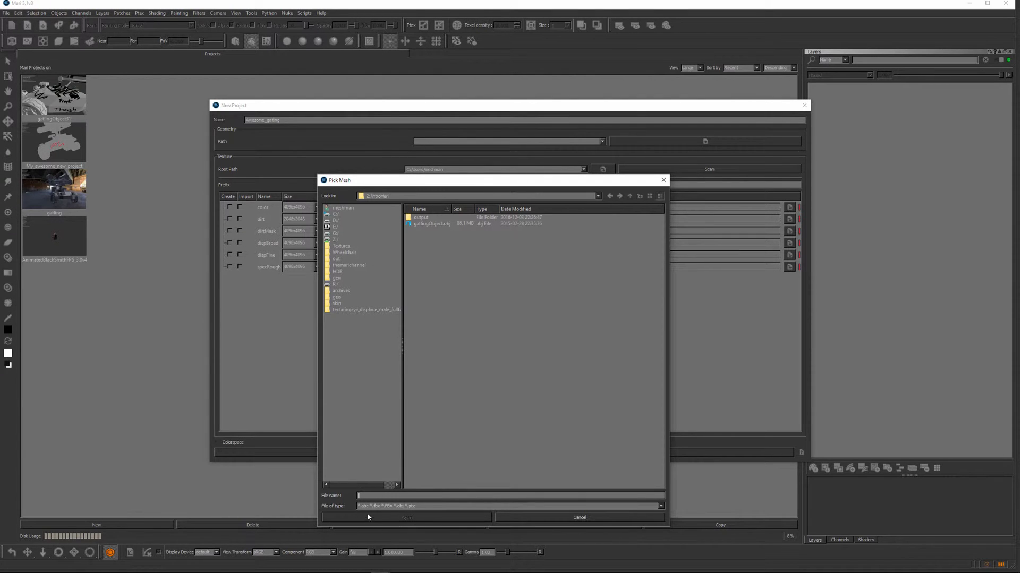
{"action": "left_click", "coordinate": [431, 223]}
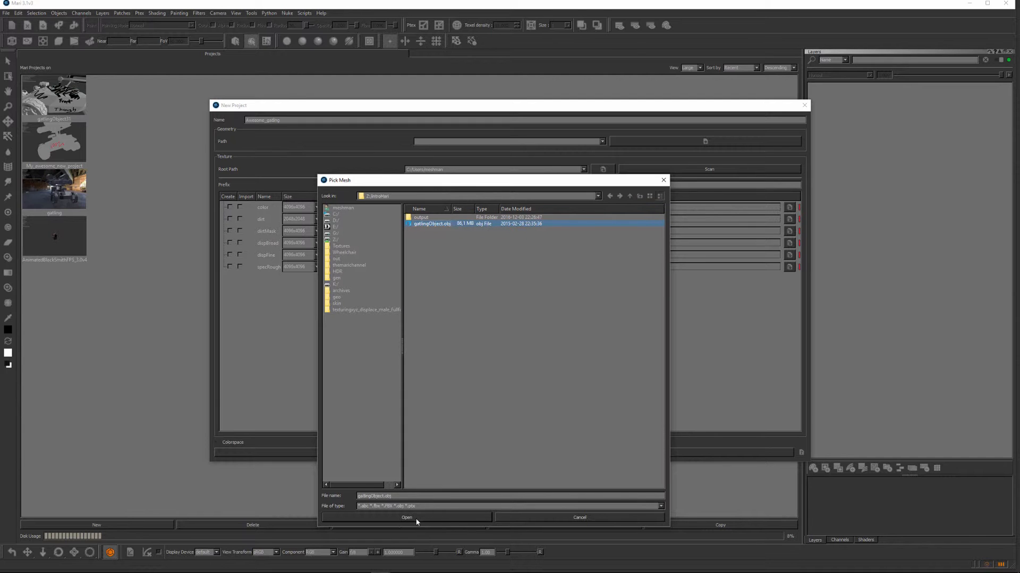
Step: Load gatlingObject.obj as geometry, keeping mapping at UV if available, Ptex otherwise
{"action": "left_click", "coordinate": [406, 517]}
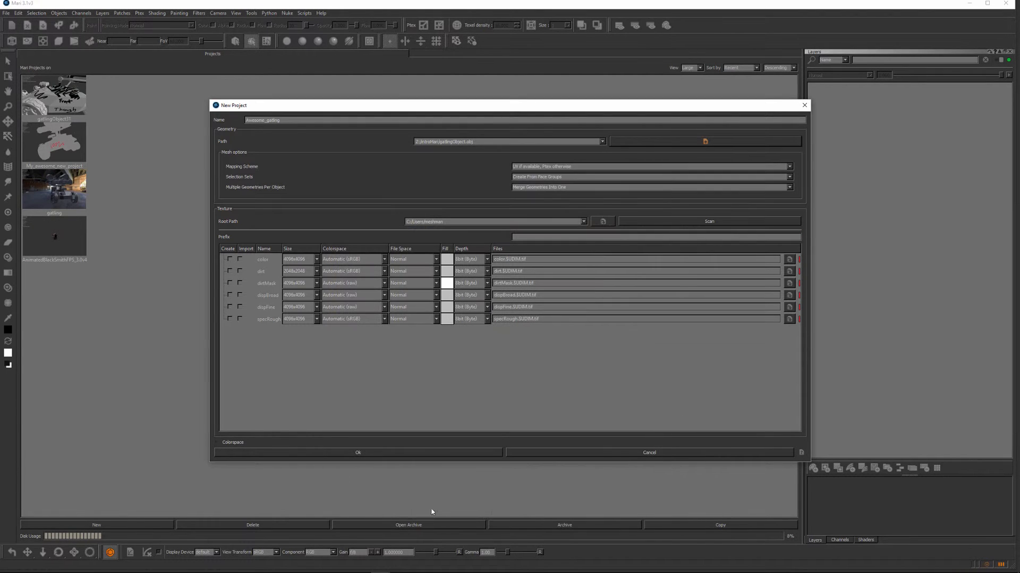
{"action": "mouse_move", "coordinate": [257, 176]}
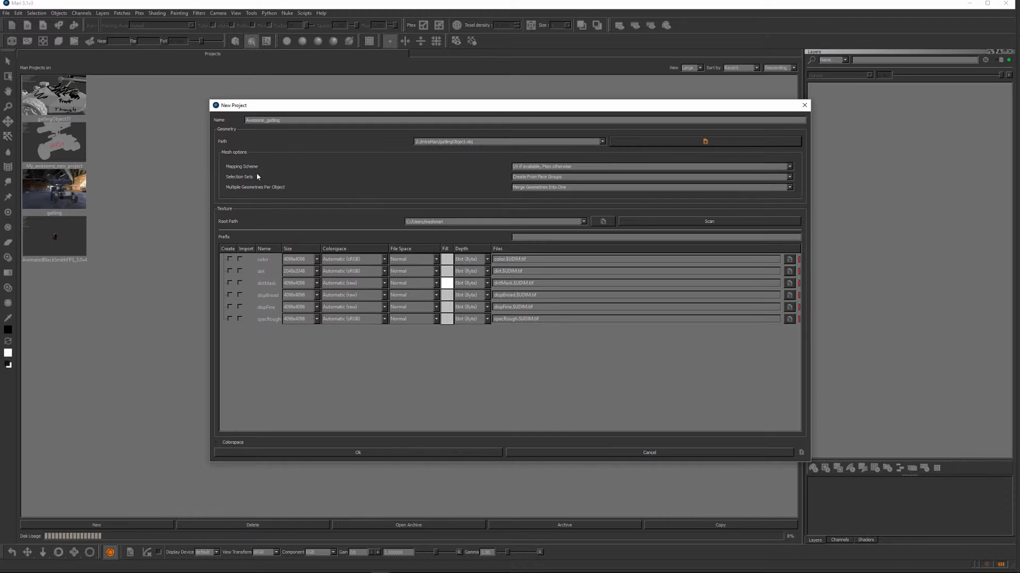
{"action": "mouse_move", "coordinate": [561, 191]}
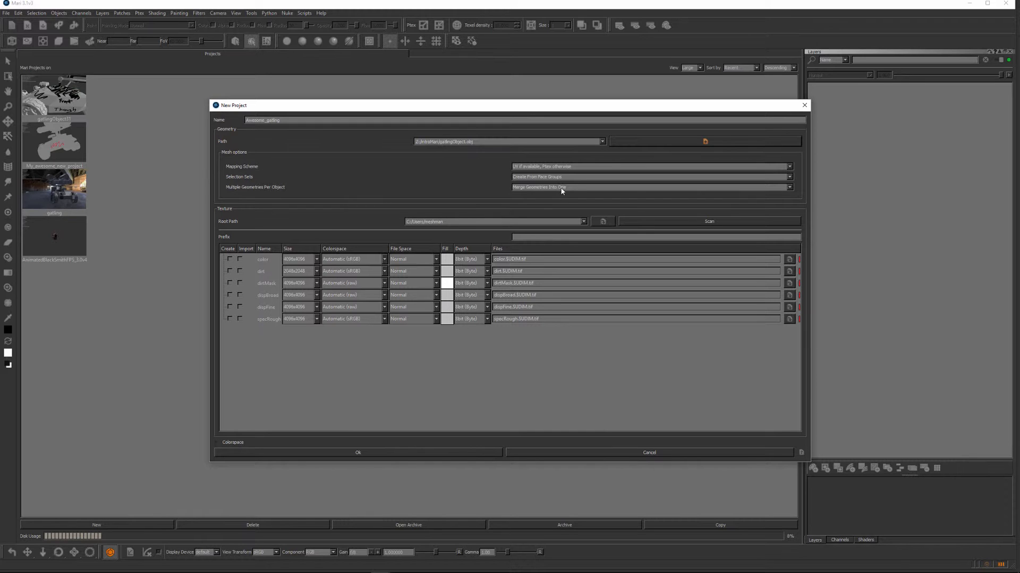
{"action": "mouse_move", "coordinate": [543, 174]}
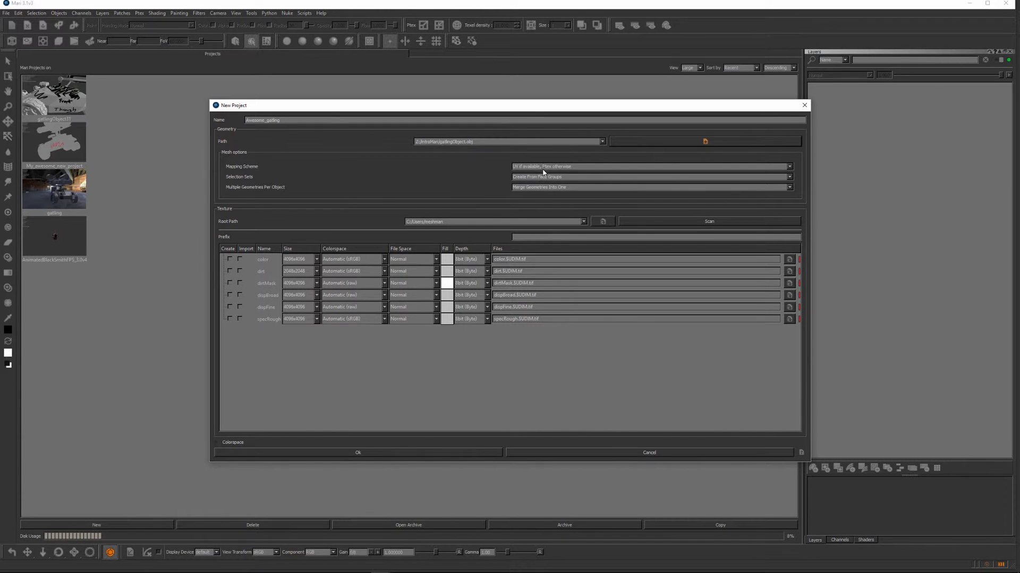
{"action": "mouse_move", "coordinate": [574, 107]}
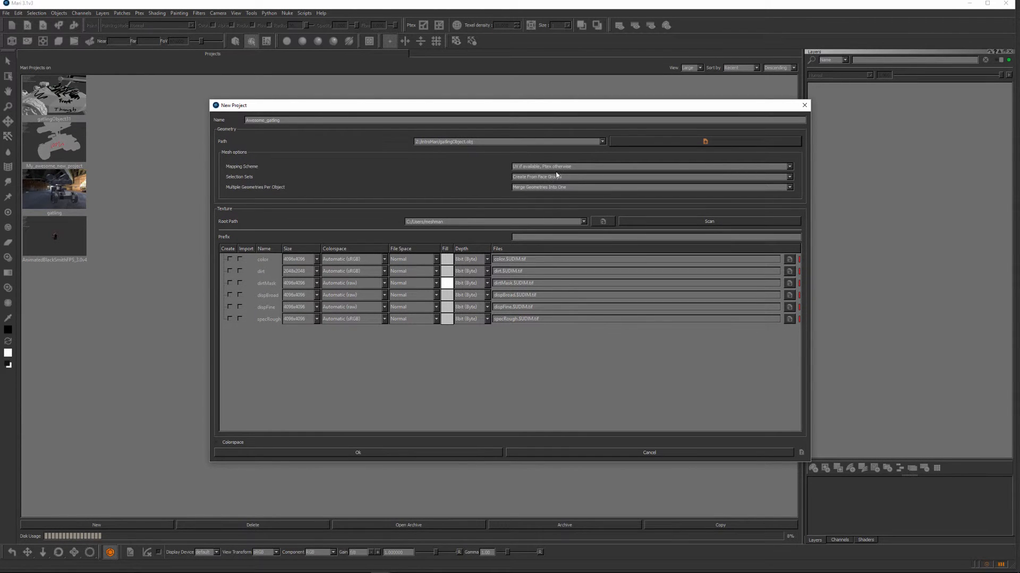
{"action": "left_click", "coordinate": [650, 165]}
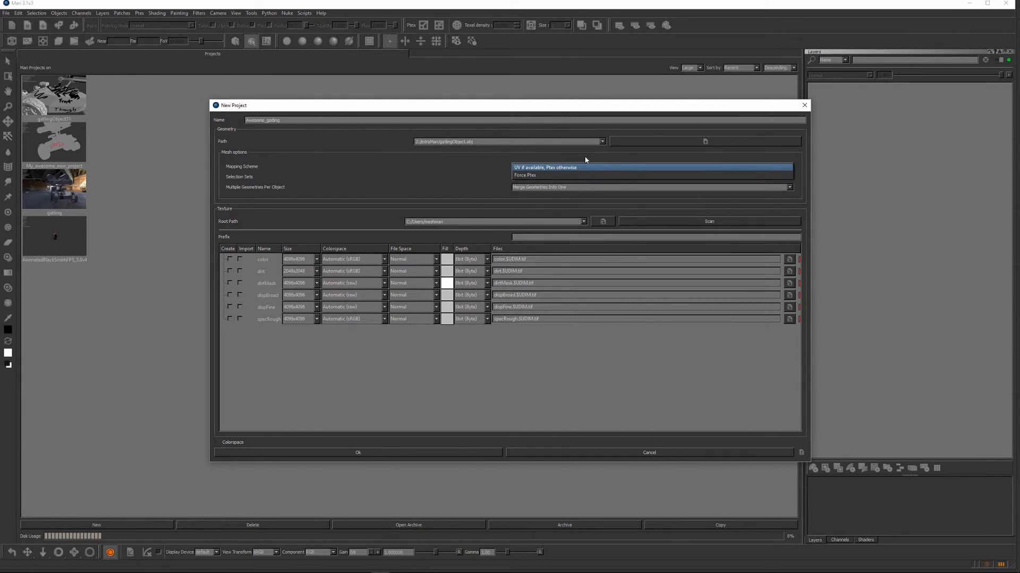
{"action": "mouse_move", "coordinate": [575, 159]}
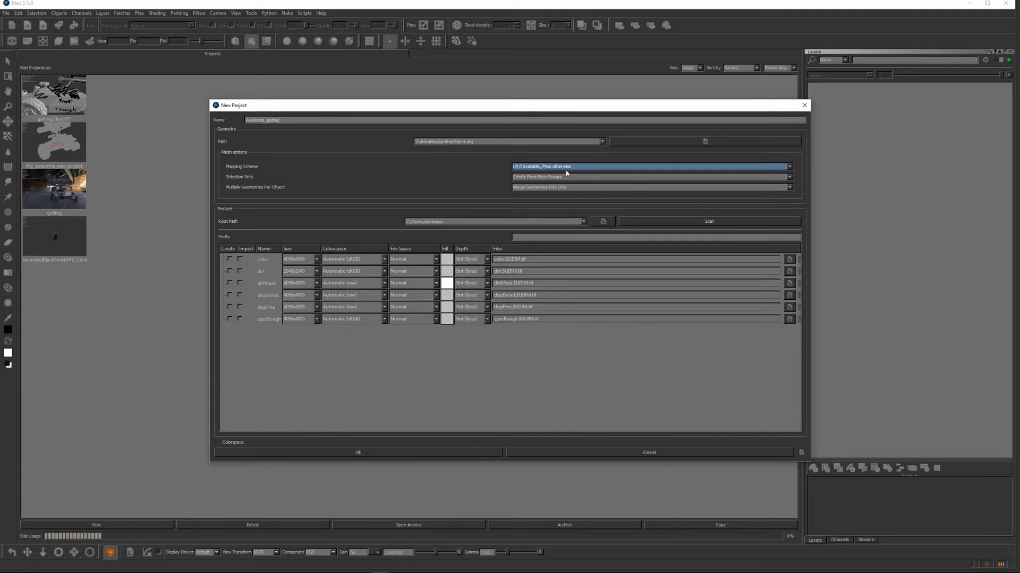
{"action": "mouse_move", "coordinate": [557, 170]}
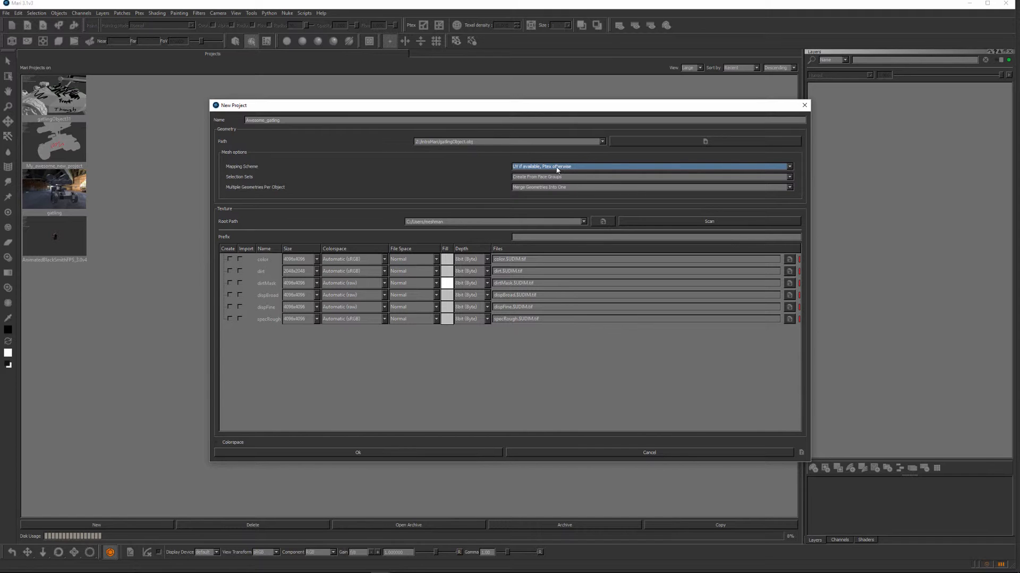
{"action": "left_click", "coordinate": [650, 166]}
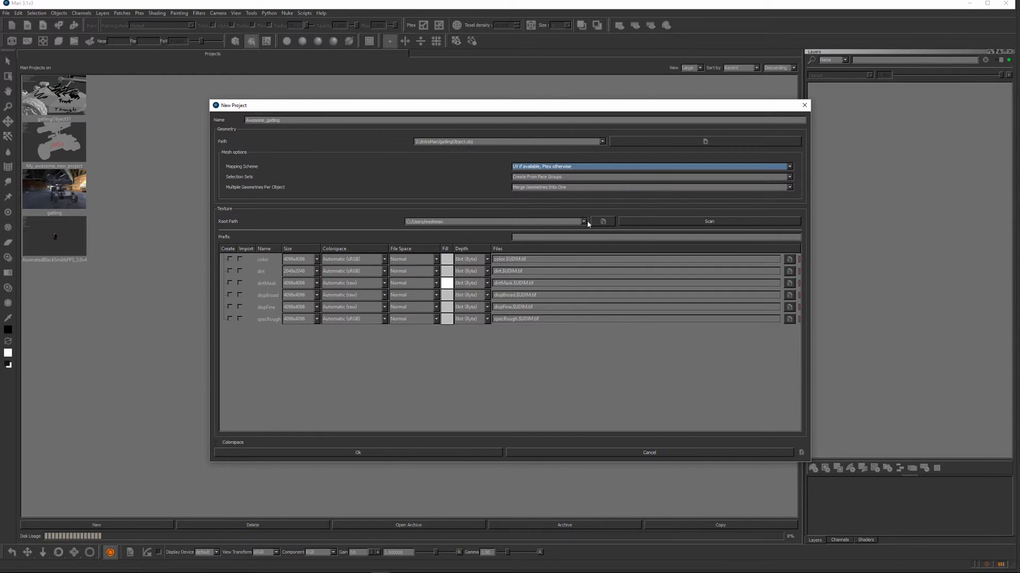
{"action": "mouse_move", "coordinate": [590, 162]}
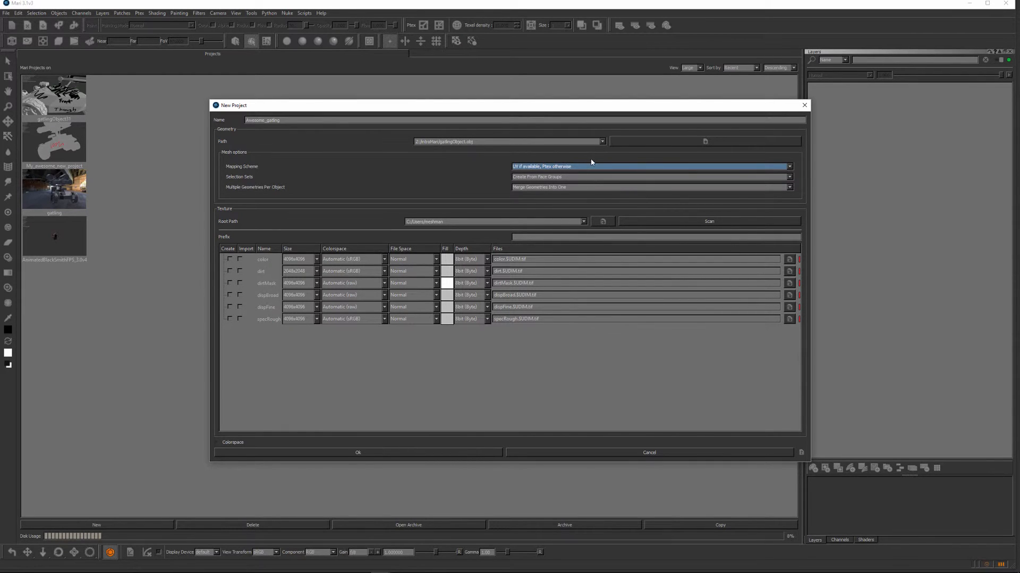
{"action": "mouse_move", "coordinate": [588, 161]}
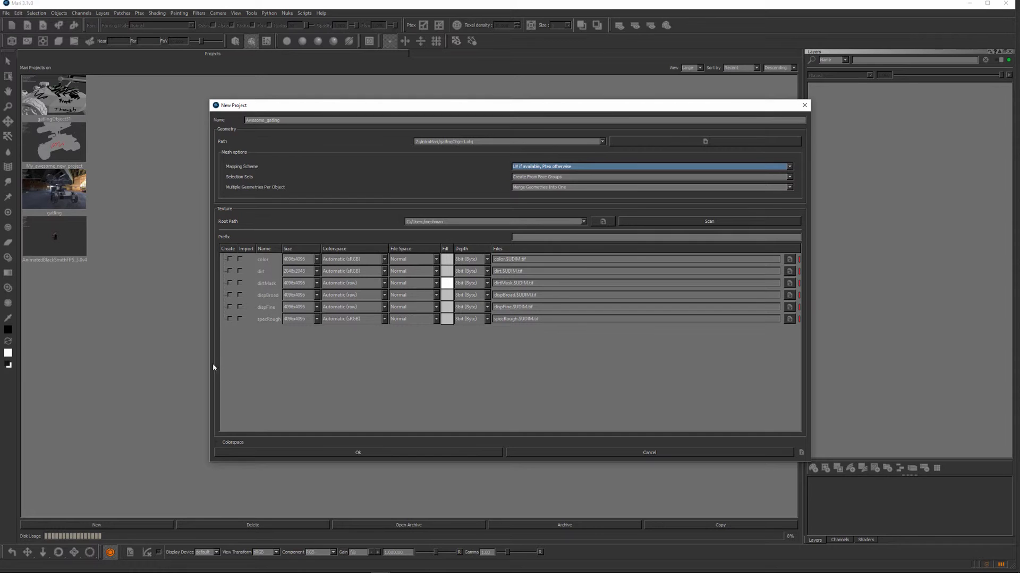
{"action": "mouse_move", "coordinate": [368, 390]}
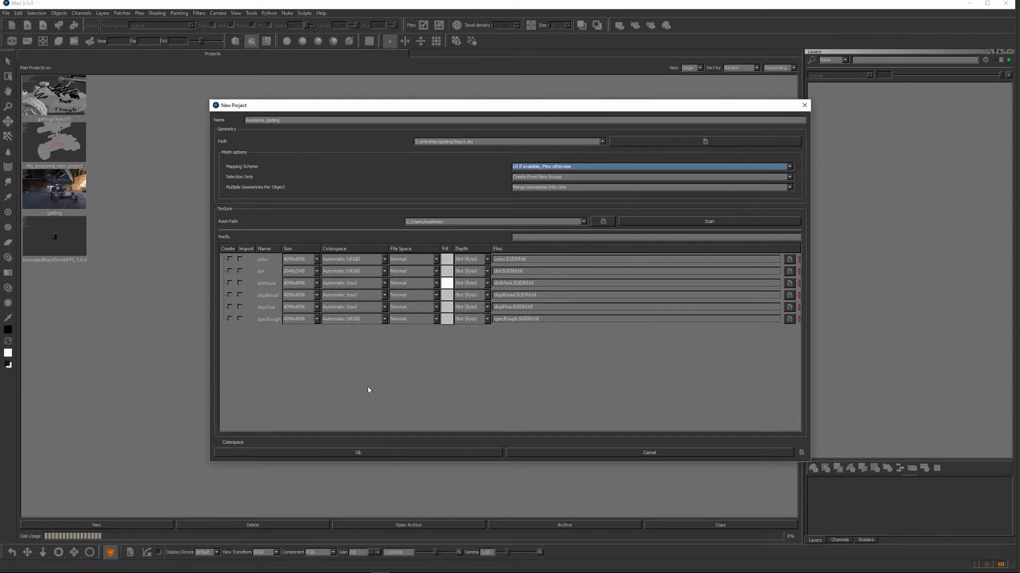
{"action": "mouse_move", "coordinate": [418, 367]}
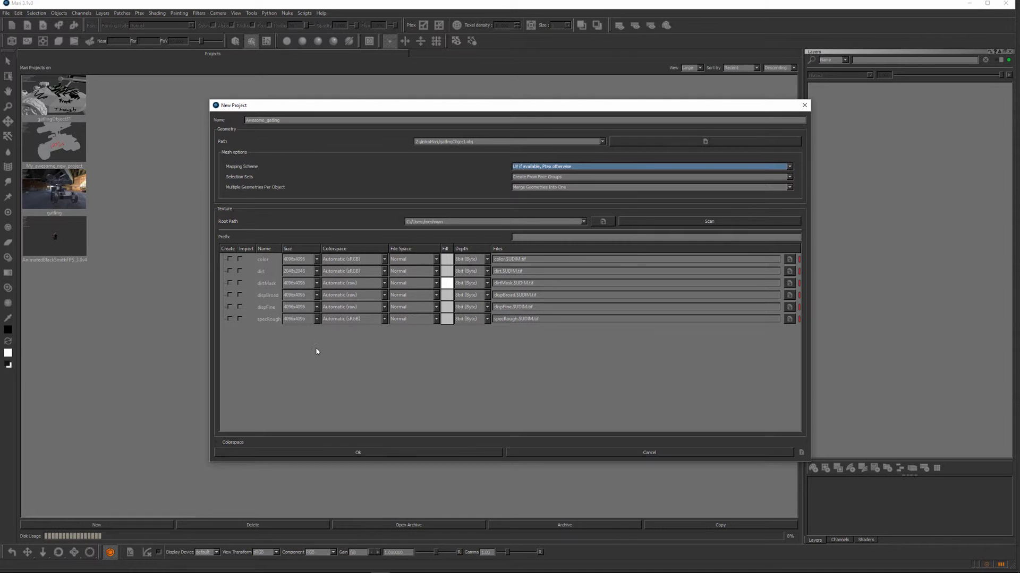
{"action": "mouse_move", "coordinate": [269, 315]}
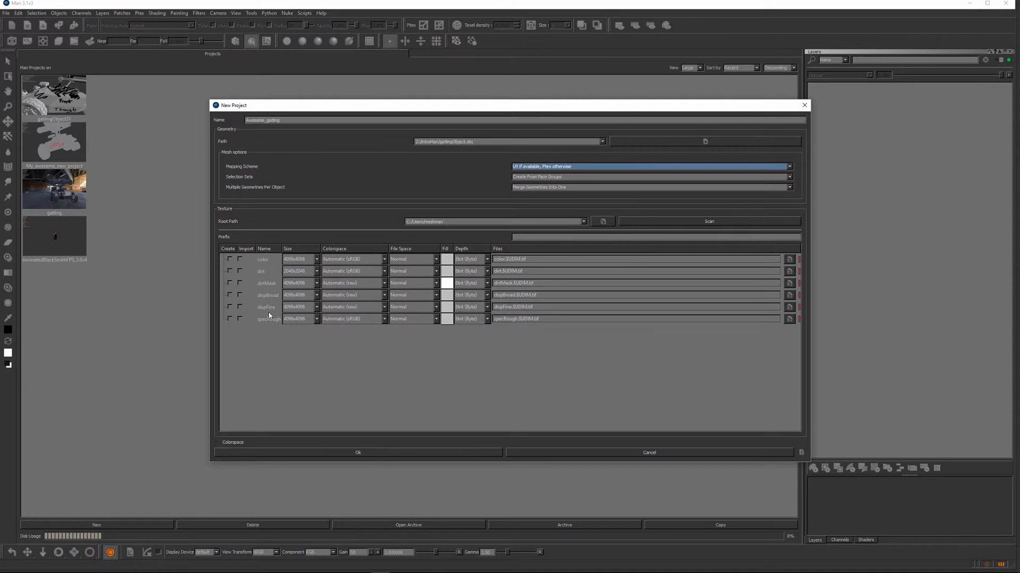
{"action": "mouse_move", "coordinate": [270, 274]}
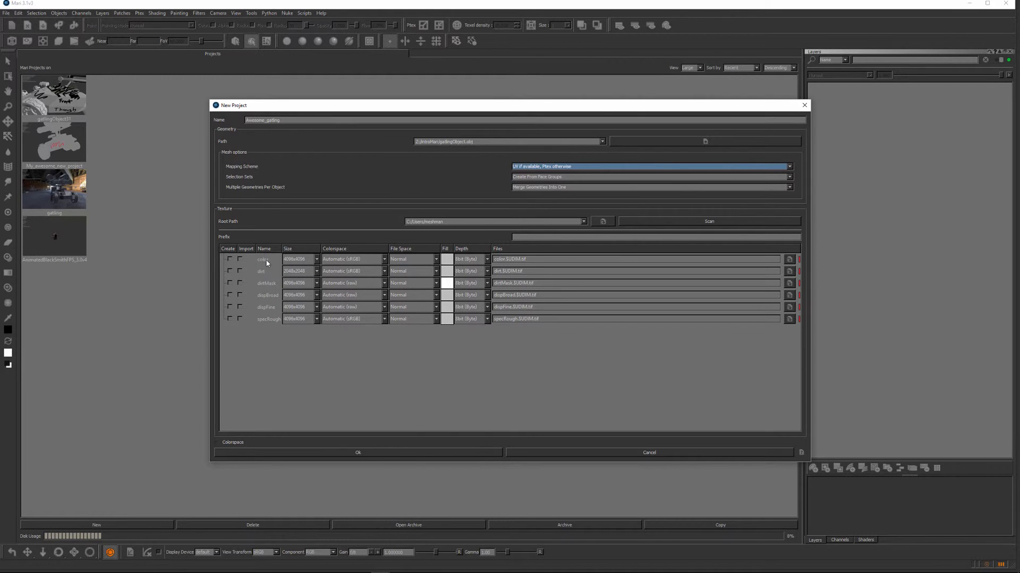
{"action": "mouse_move", "coordinate": [270, 290]}
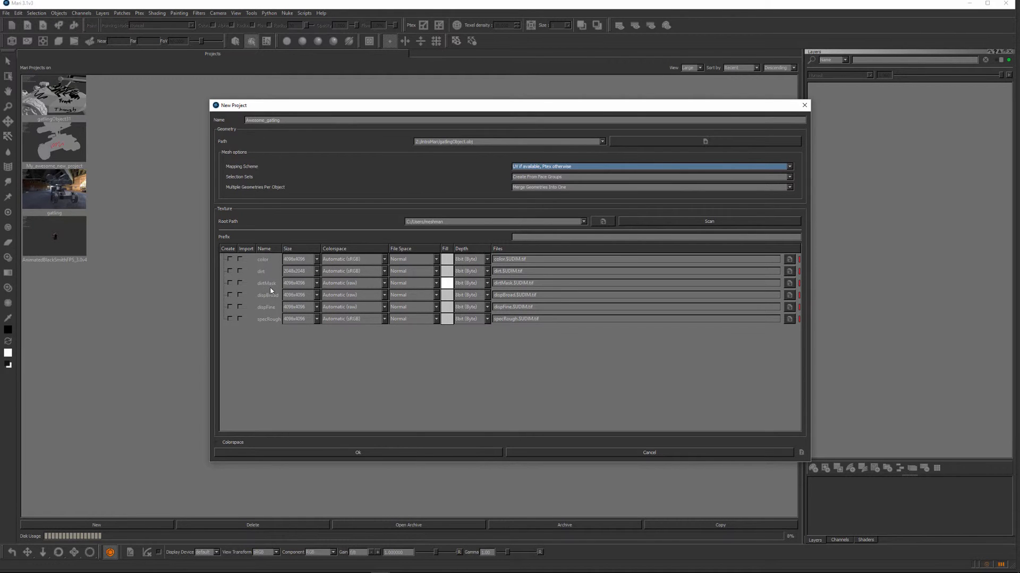
{"action": "mouse_move", "coordinate": [273, 364]}
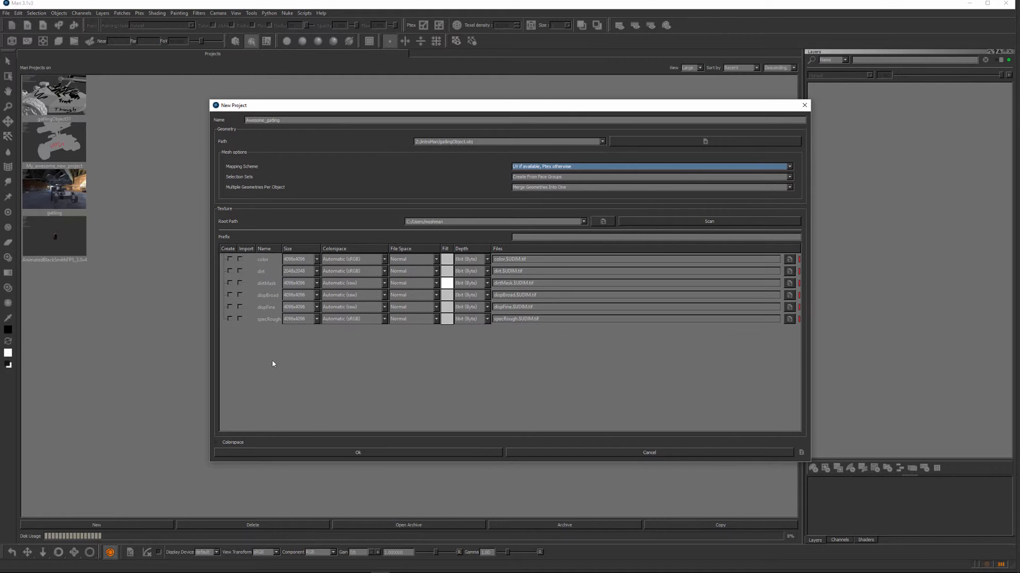
{"action": "mouse_move", "coordinate": [299, 428]}
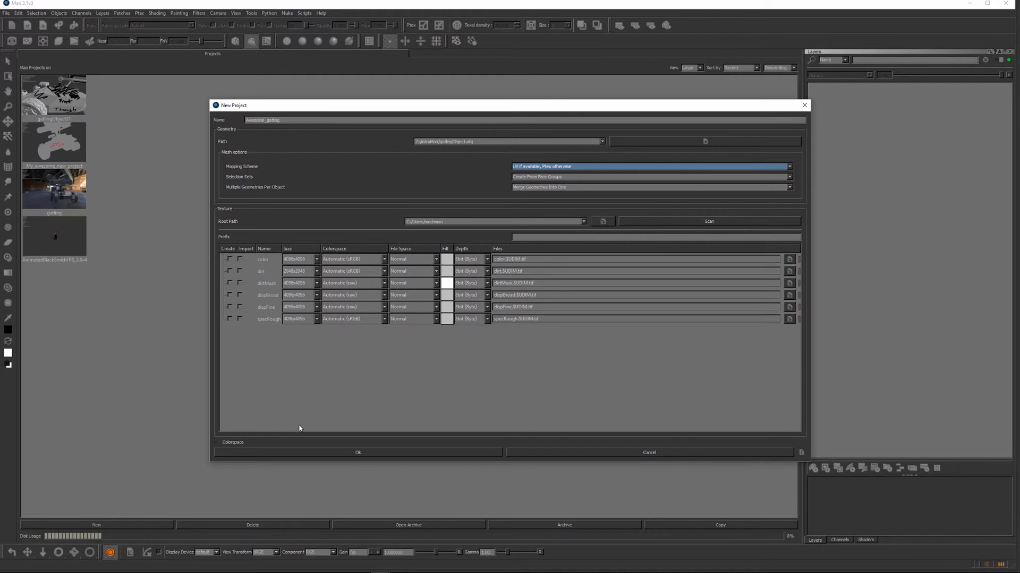
{"action": "mouse_move", "coordinate": [300, 382]}
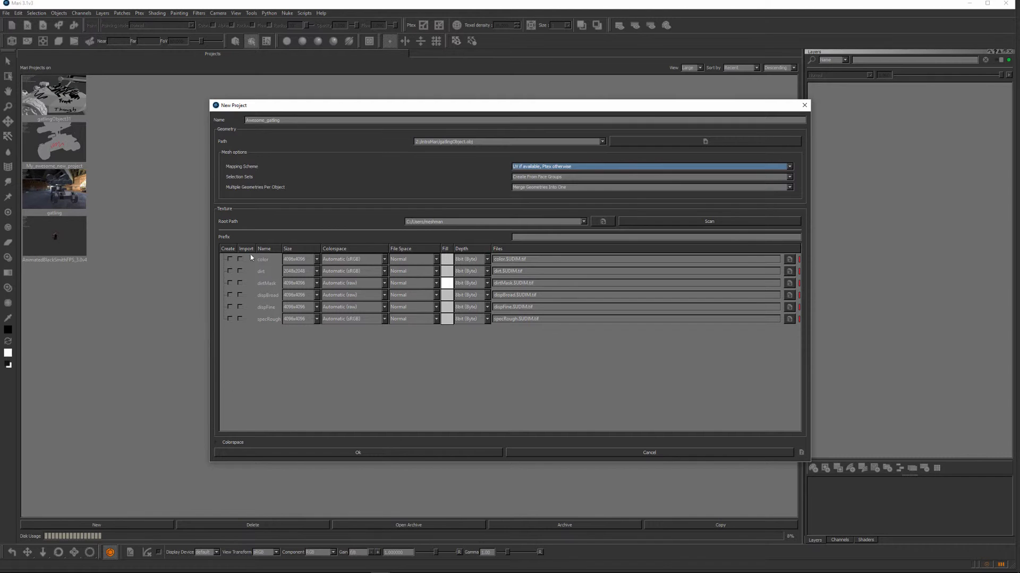
{"action": "mouse_move", "coordinate": [217, 351]}
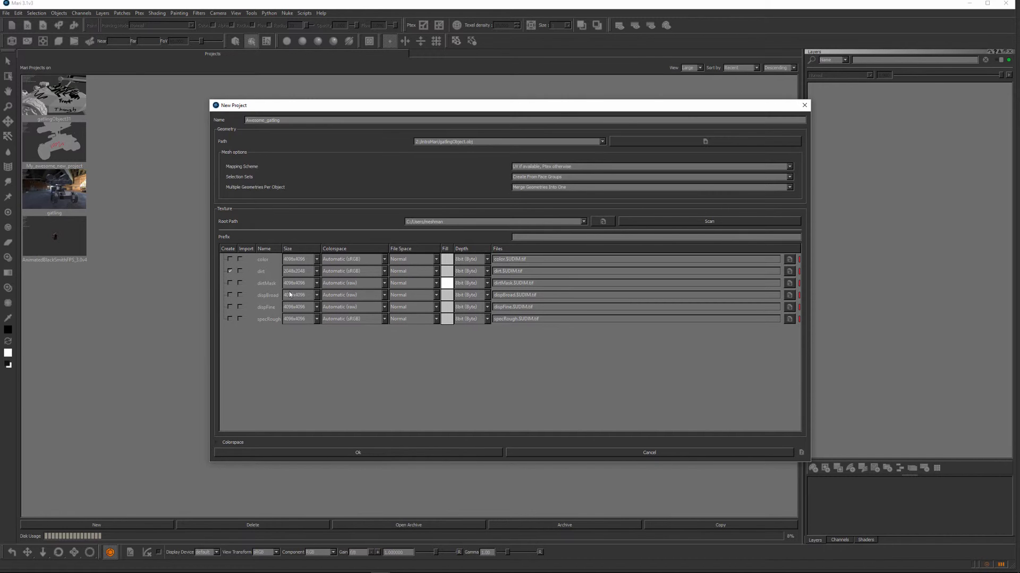
Step: Give the dirt channel 2048x2048 size, linear colourspace and 16bit (Half) depth
{"action": "left_click", "coordinate": [317, 270]}
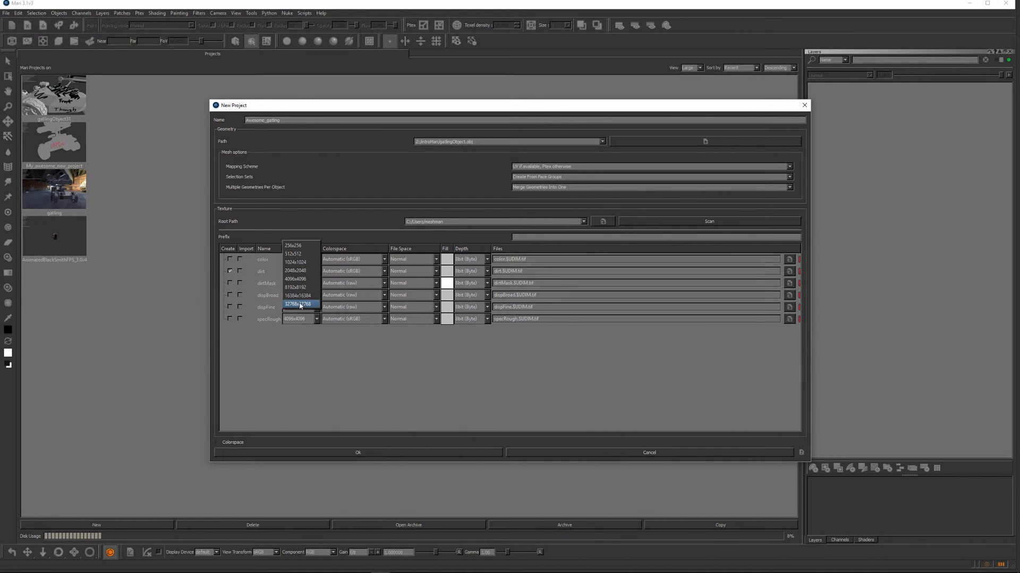
{"action": "left_click", "coordinate": [297, 270]}
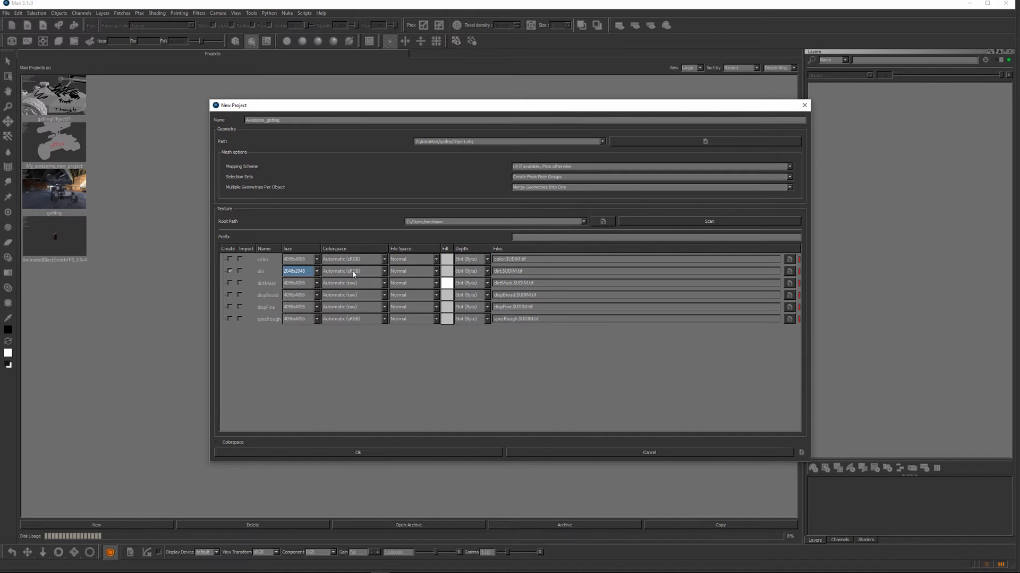
{"action": "mouse_move", "coordinate": [373, 307]}
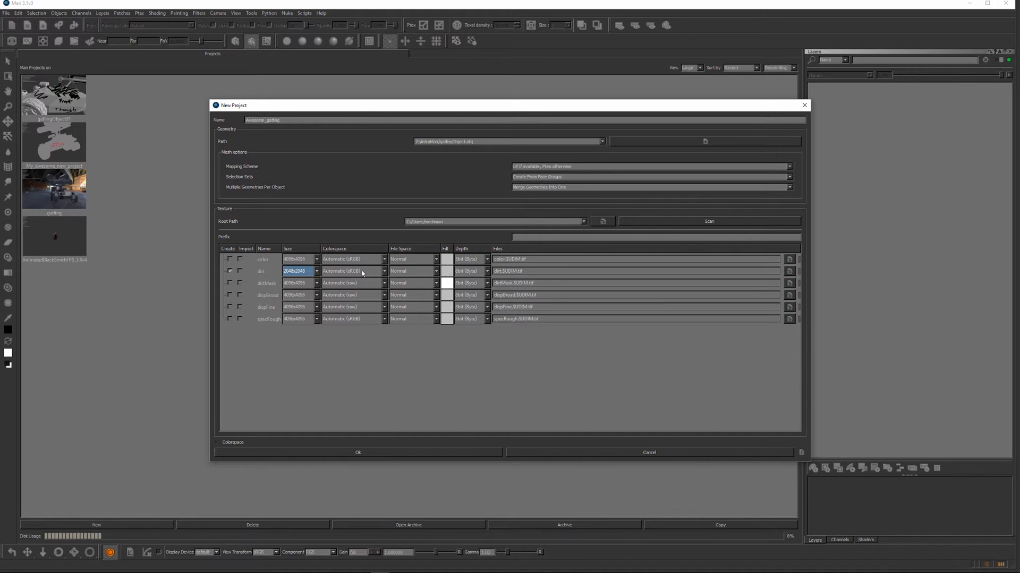
{"action": "left_click", "coordinate": [383, 271]}
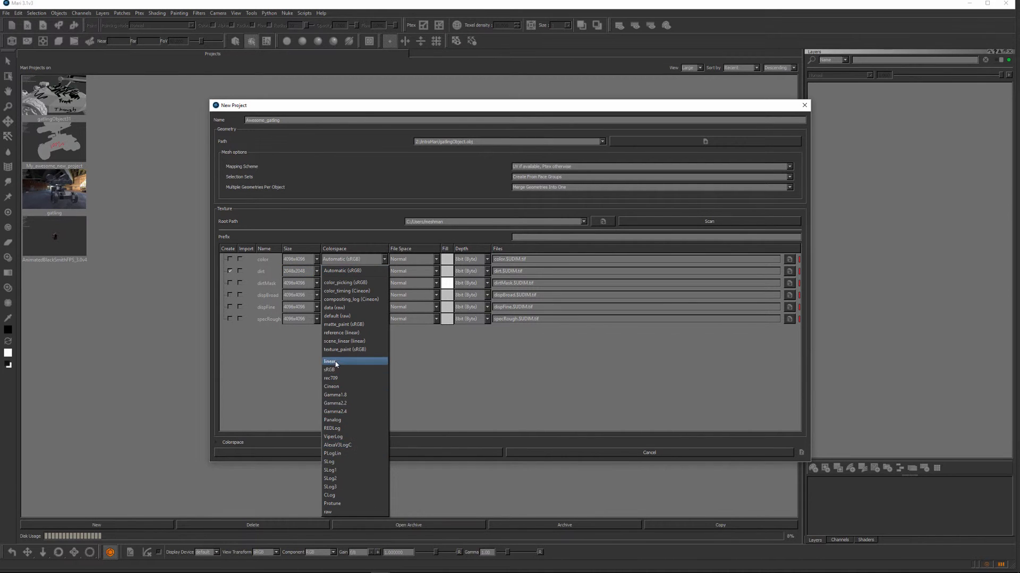
{"action": "left_click", "coordinate": [330, 361]}
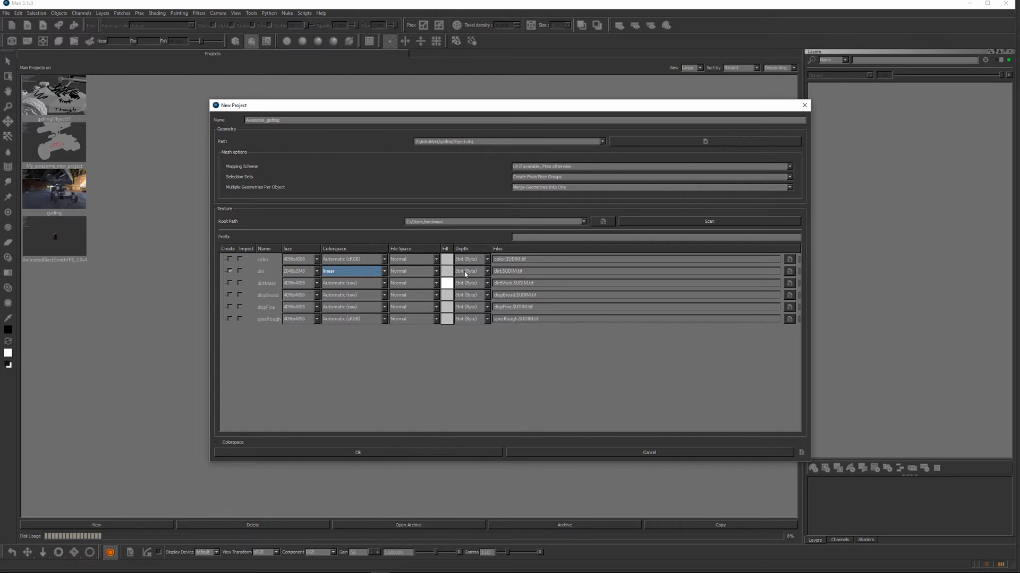
{"action": "left_click", "coordinate": [468, 272]}
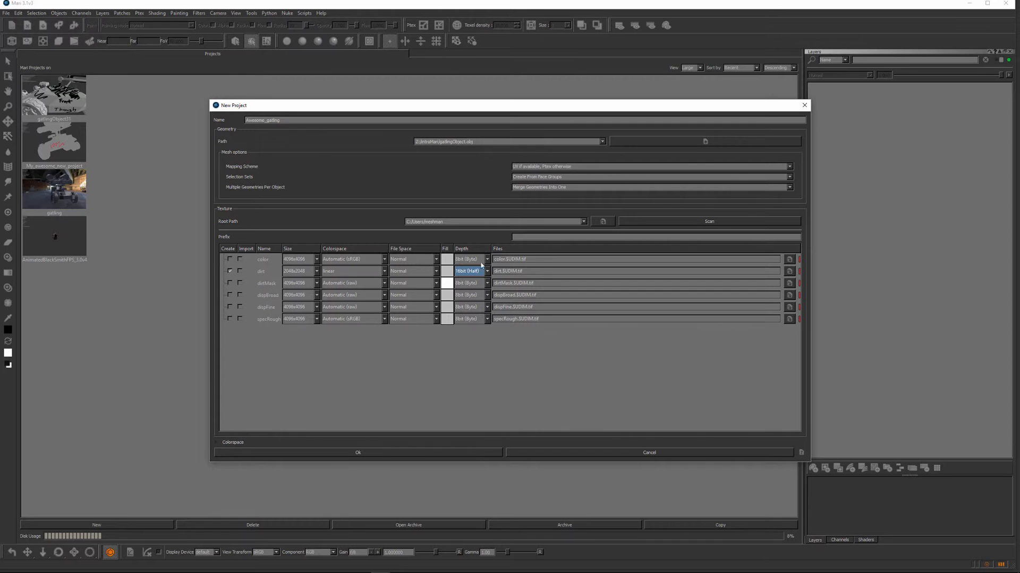
{"action": "mouse_move", "coordinate": [218, 452]}
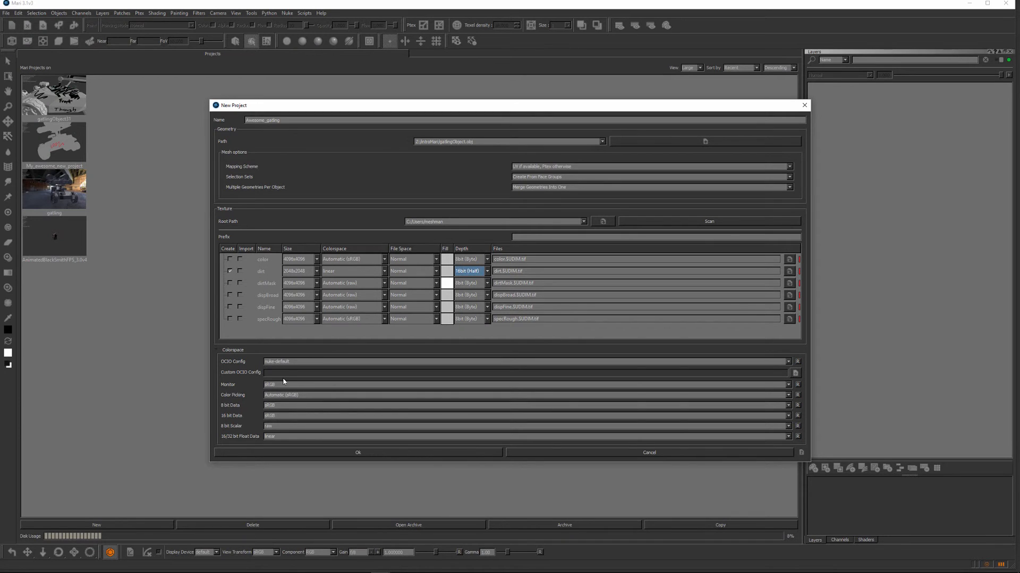
{"action": "mouse_move", "coordinate": [292, 392]}
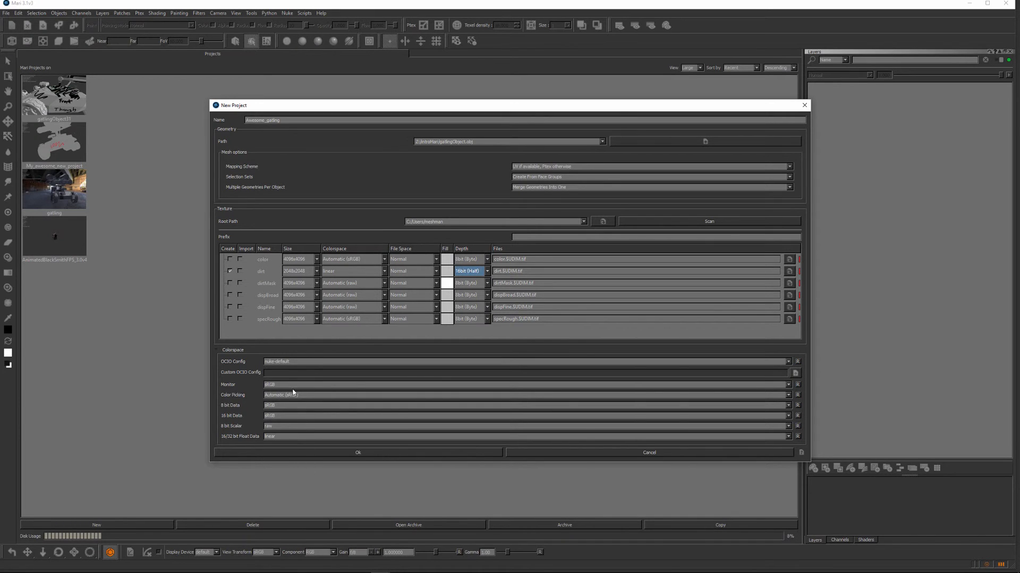
{"action": "mouse_move", "coordinate": [324, 365]}
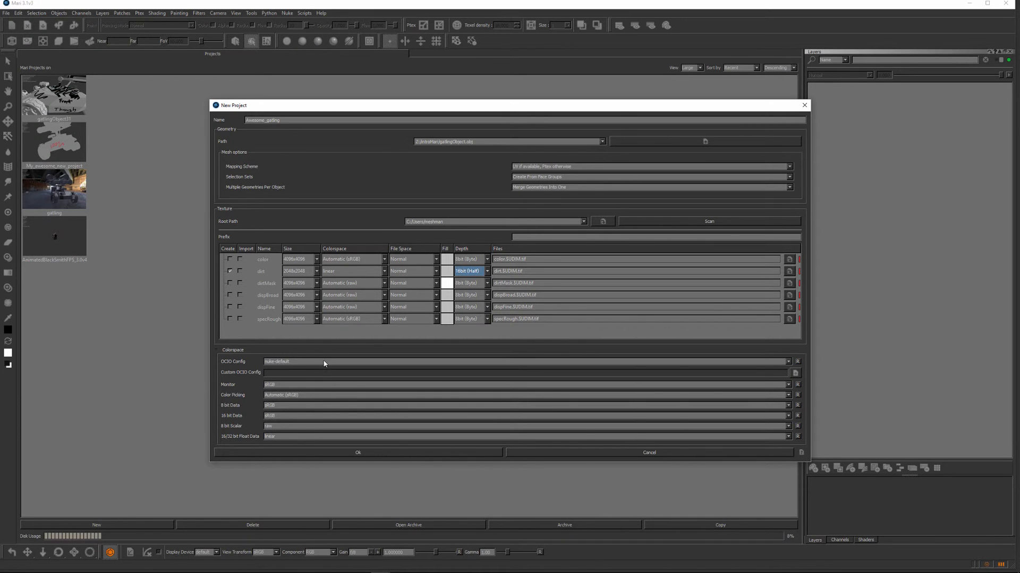
{"action": "mouse_move", "coordinate": [275, 387]}
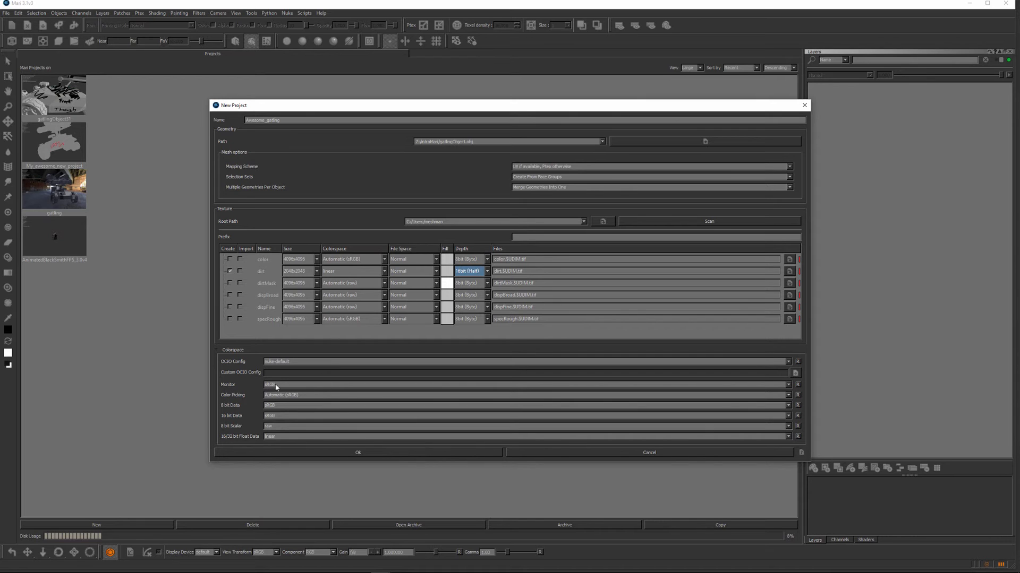
{"action": "mouse_move", "coordinate": [334, 442]}
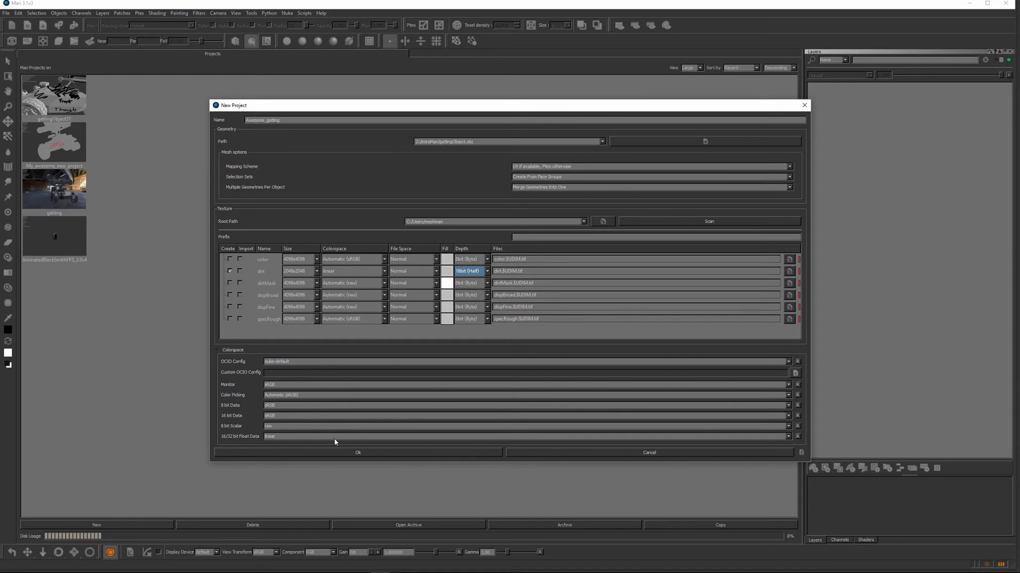
{"action": "mouse_move", "coordinate": [407, 414]}
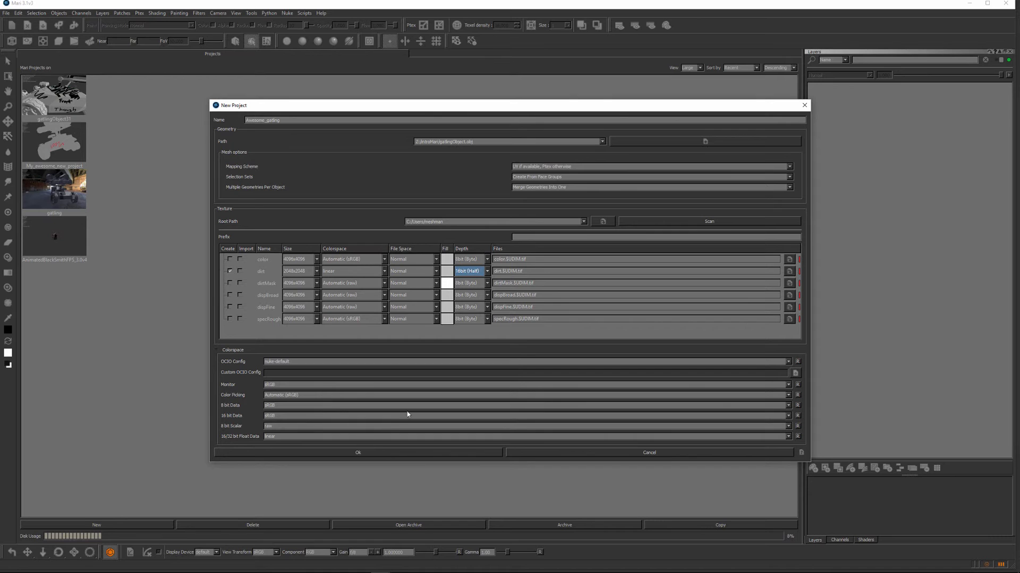
{"action": "mouse_move", "coordinate": [356, 462]}
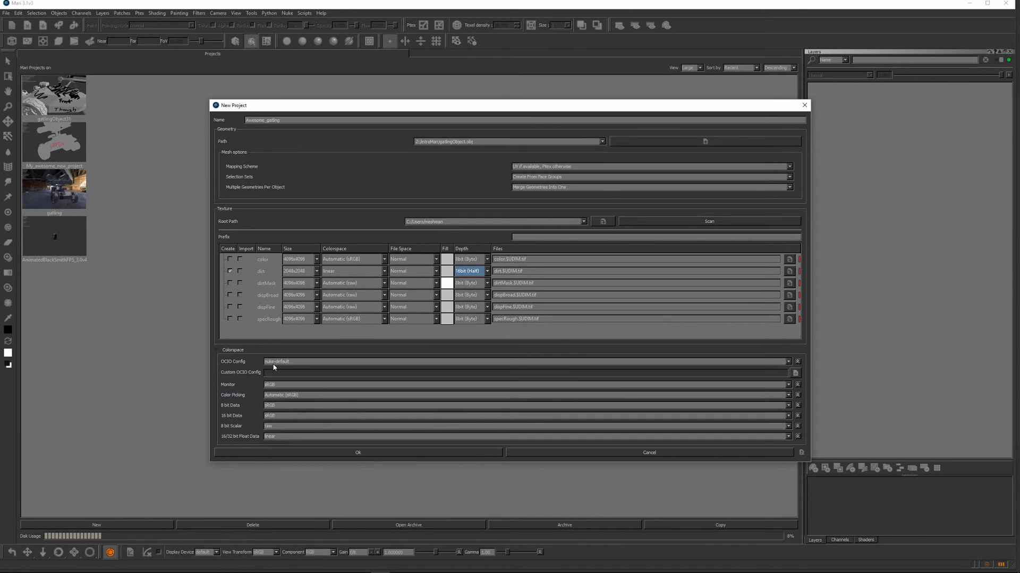
Step: Expand the Colorspace section to show the nuke-default OCIO config
{"action": "left_click", "coordinate": [232, 350]}
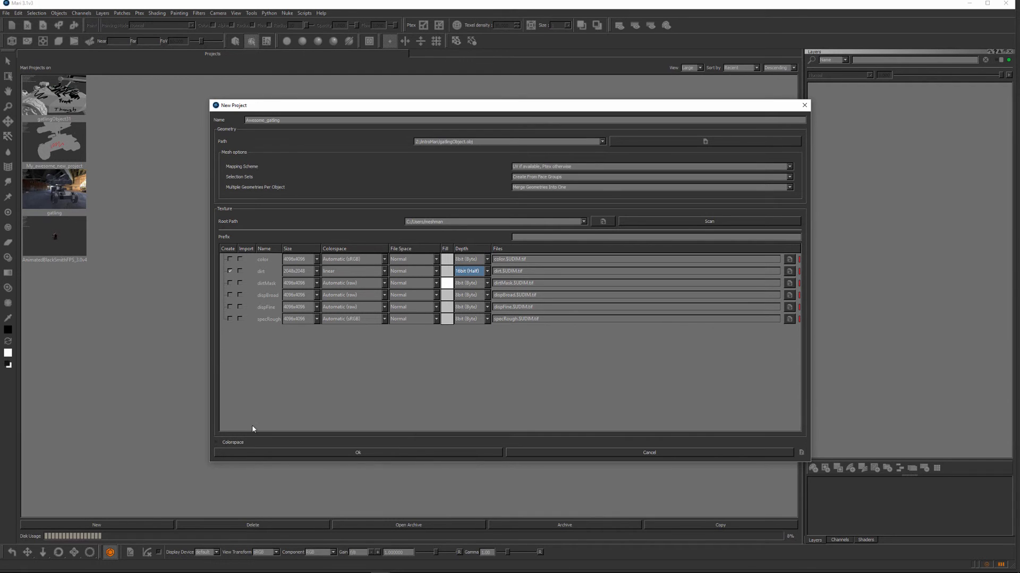
{"action": "left_click", "coordinate": [232, 442]}
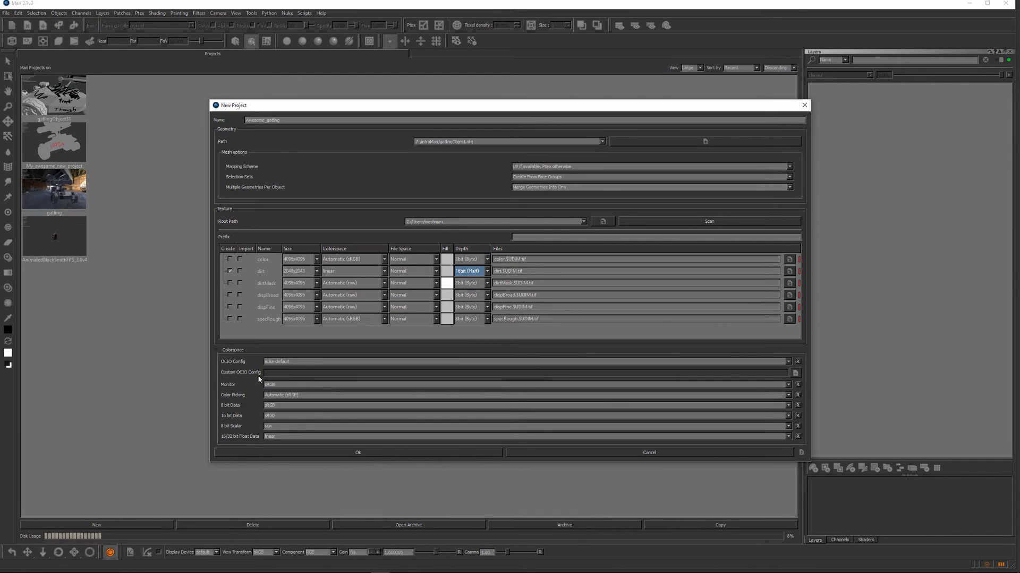
{"action": "mouse_move", "coordinate": [312, 364]}
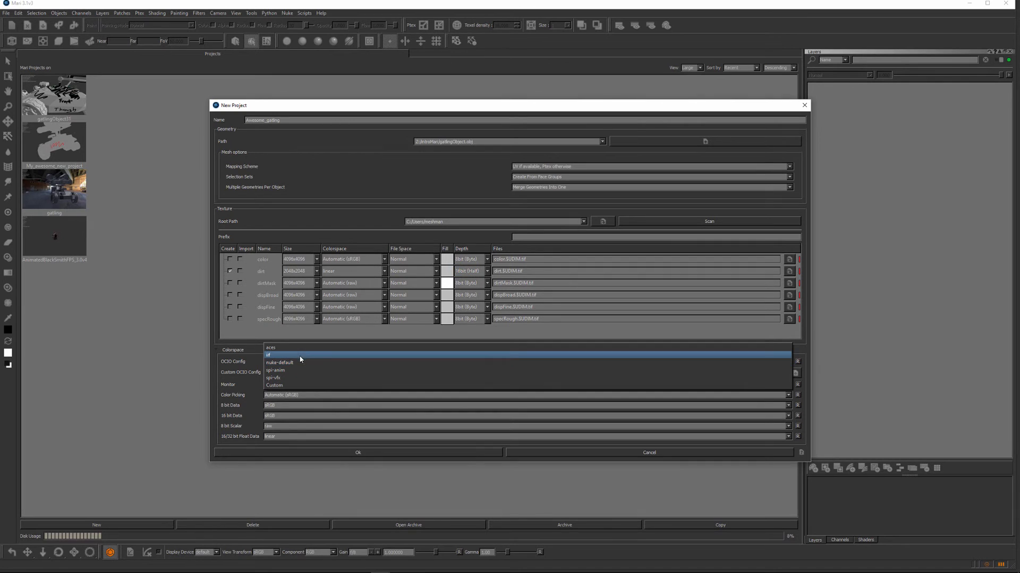
{"action": "mouse_move", "coordinate": [290, 363]}
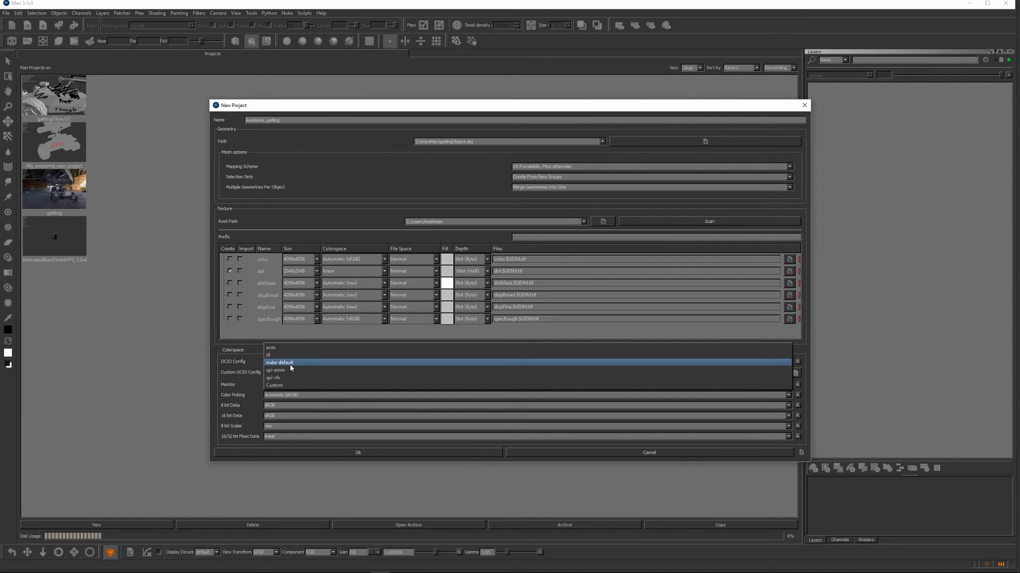
{"action": "mouse_move", "coordinate": [290, 363]}
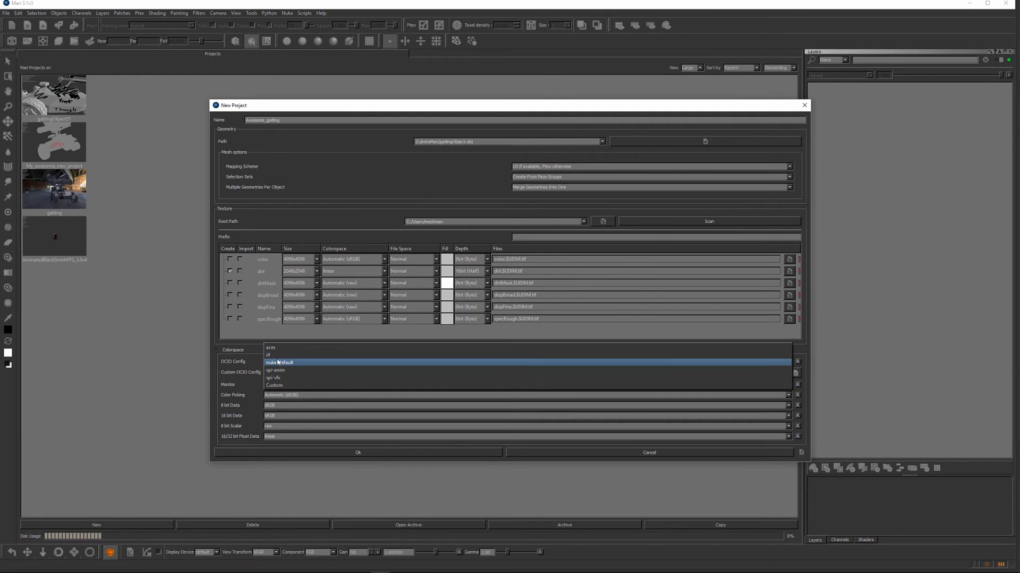
{"action": "mouse_move", "coordinate": [273, 355]}
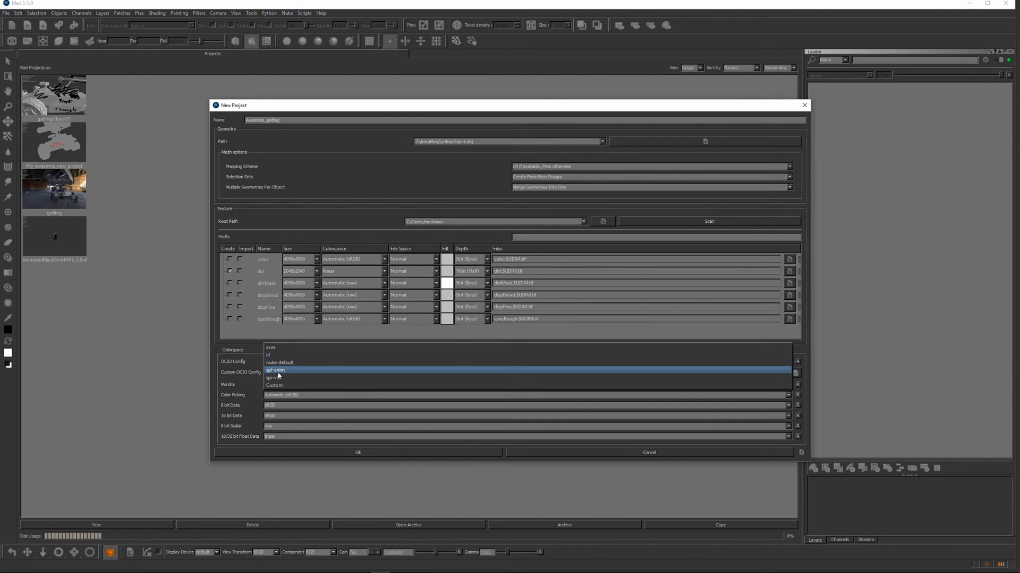
{"action": "mouse_move", "coordinate": [276, 378]}
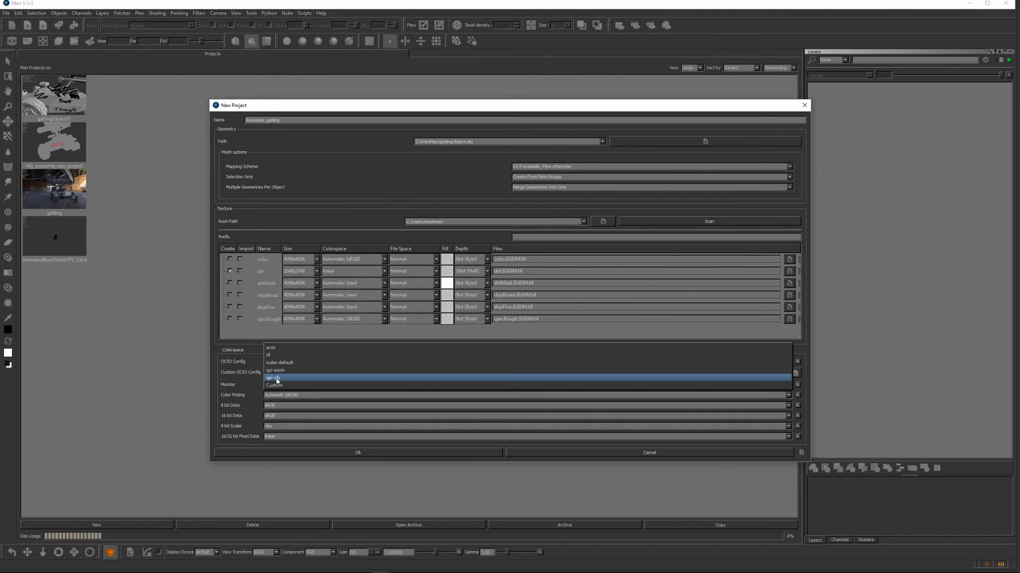
{"action": "mouse_move", "coordinate": [273, 370]}
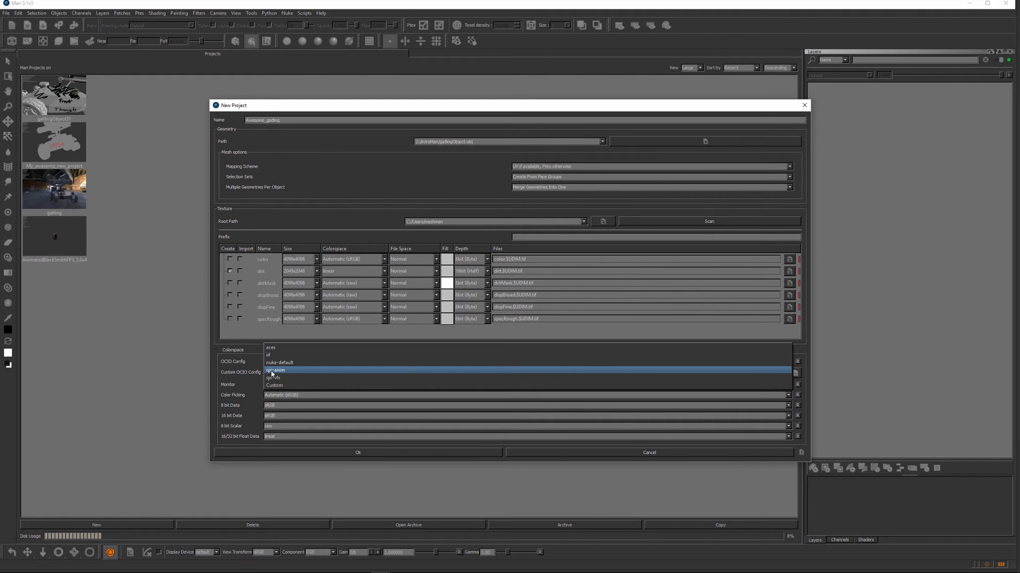
{"action": "mouse_move", "coordinate": [280, 362]}
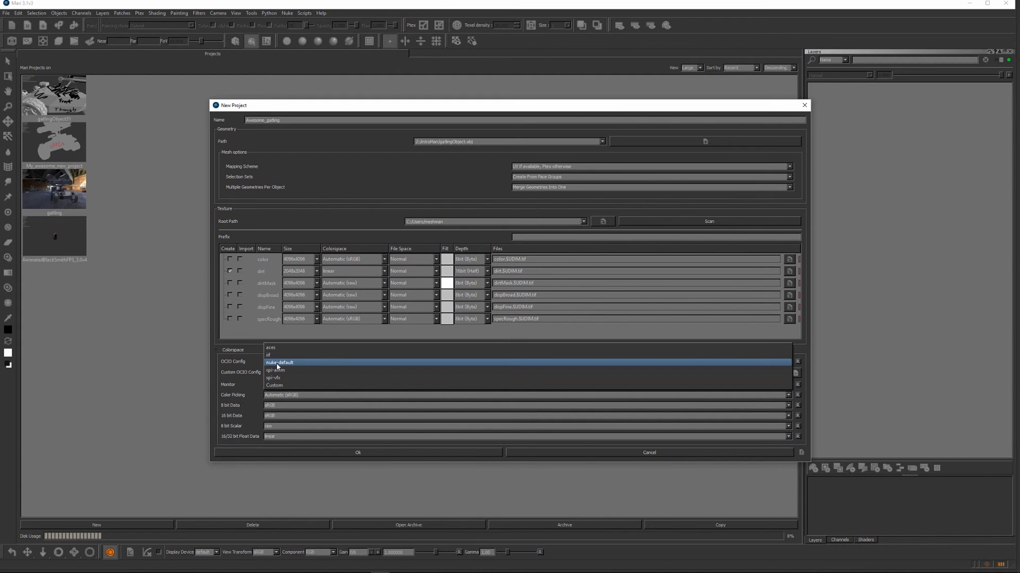
{"action": "mouse_move", "coordinate": [286, 366]}
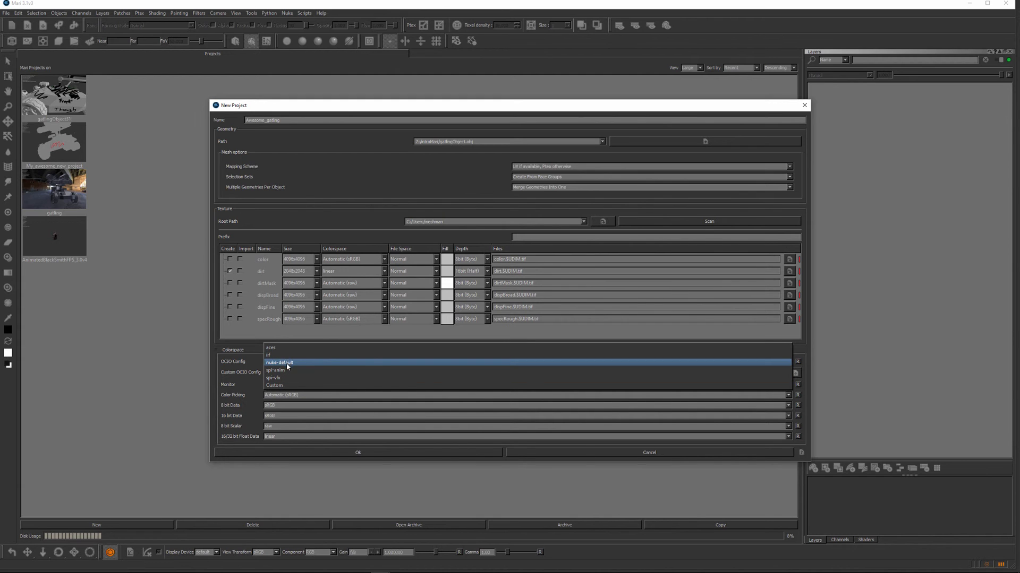
{"action": "left_click", "coordinate": [280, 362]}
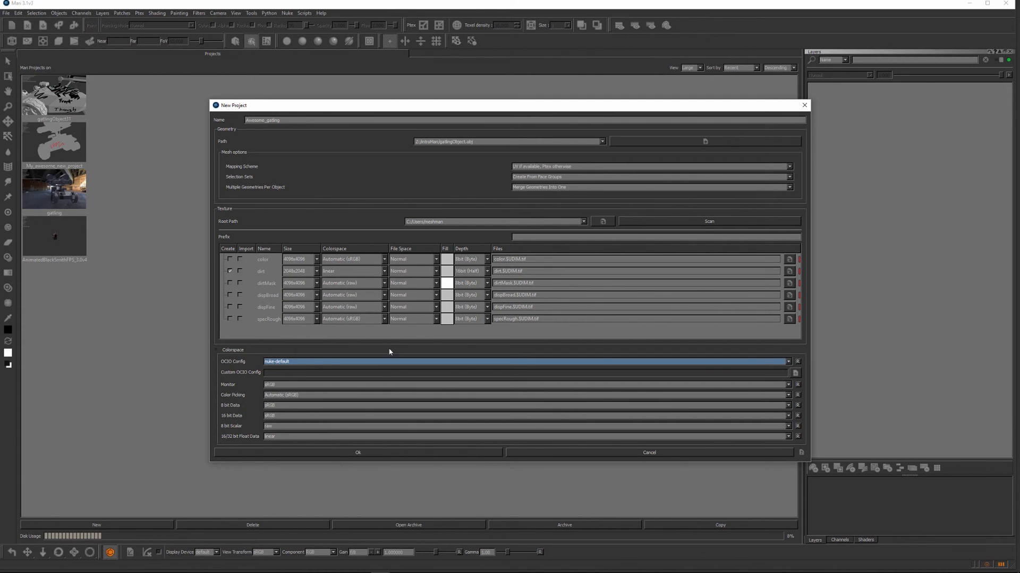
{"action": "mouse_move", "coordinate": [317, 366]}
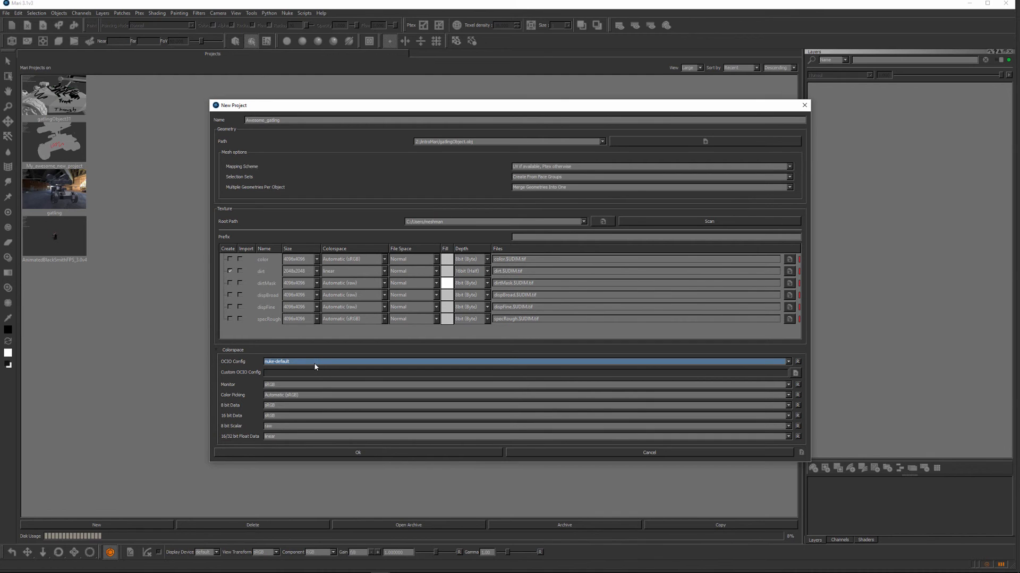
{"action": "mouse_move", "coordinate": [312, 366]}
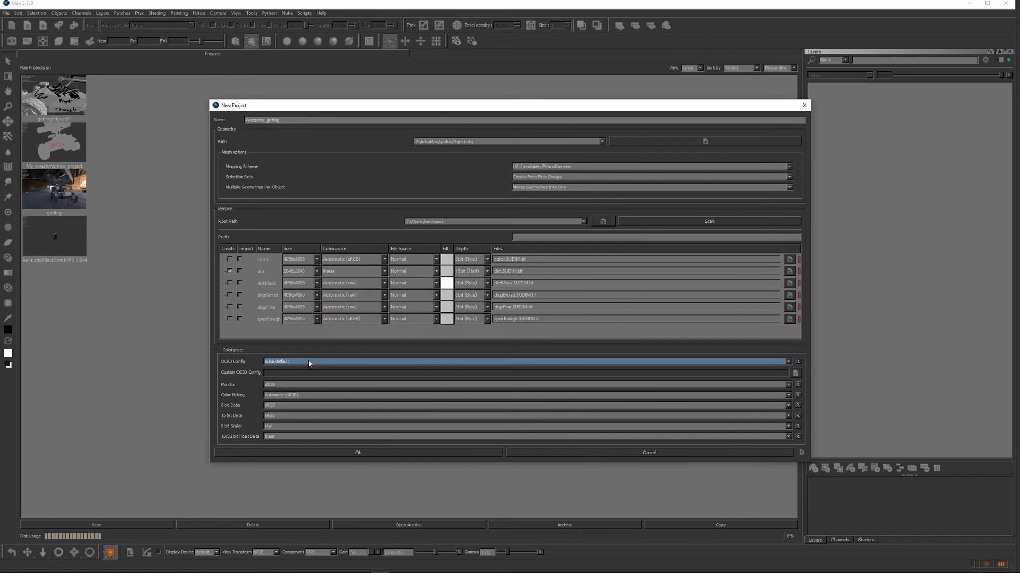
{"action": "mouse_move", "coordinate": [310, 365]}
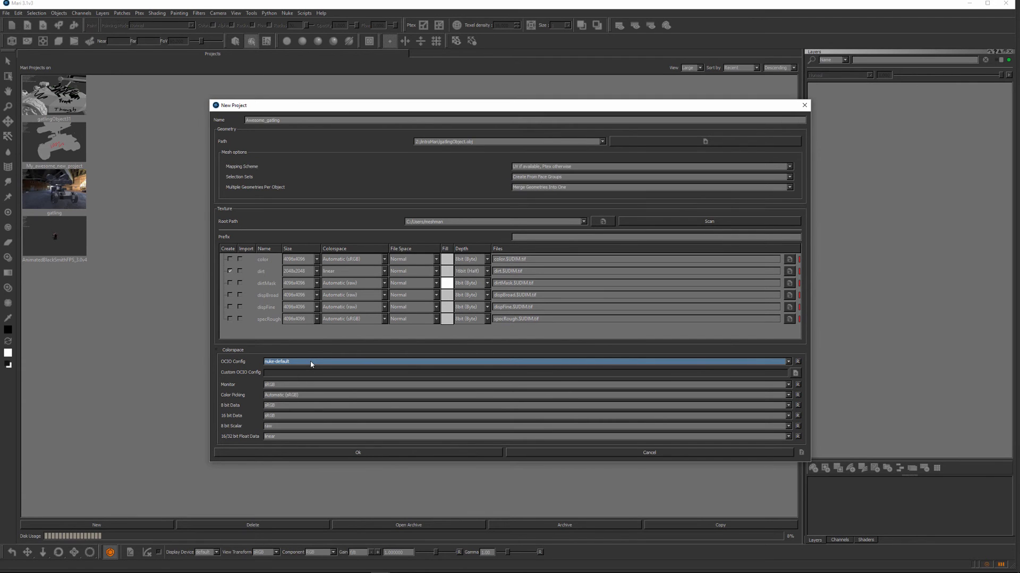
{"action": "mouse_move", "coordinate": [286, 412]}
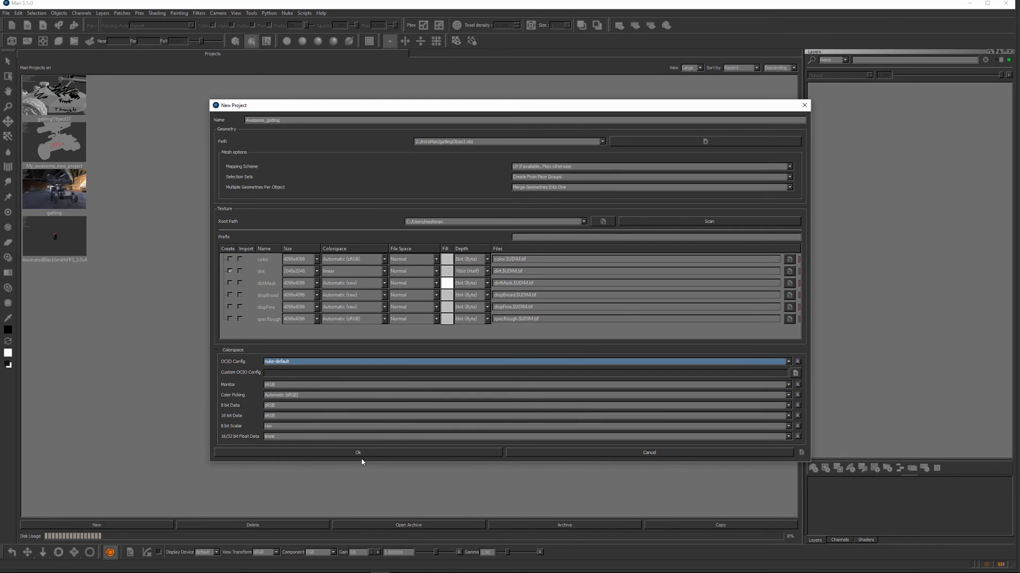
{"action": "mouse_move", "coordinate": [366, 456]}
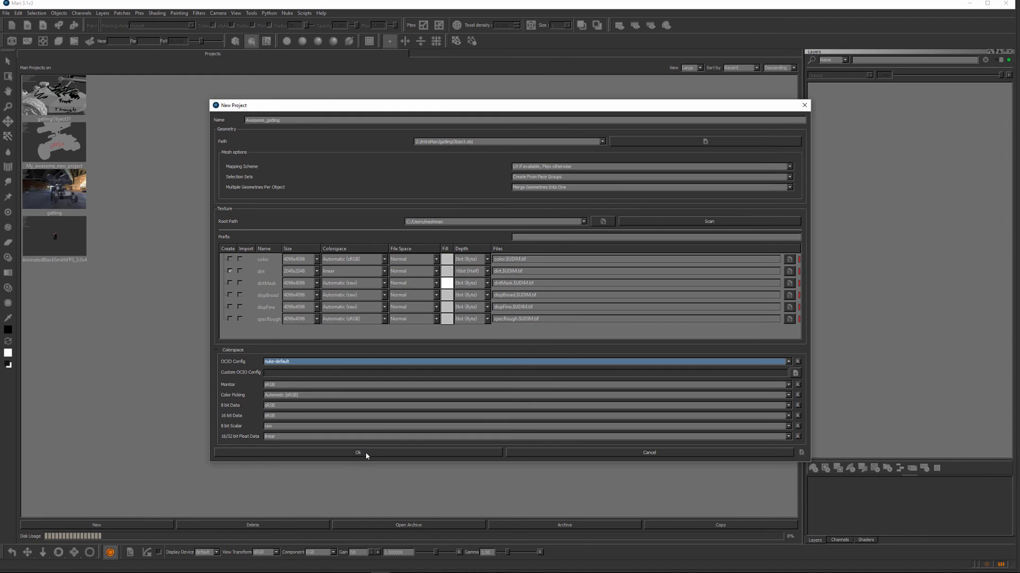
Step: Create the Awesome_gatling project and show the Channels palette
{"action": "left_click", "coordinate": [357, 453]}
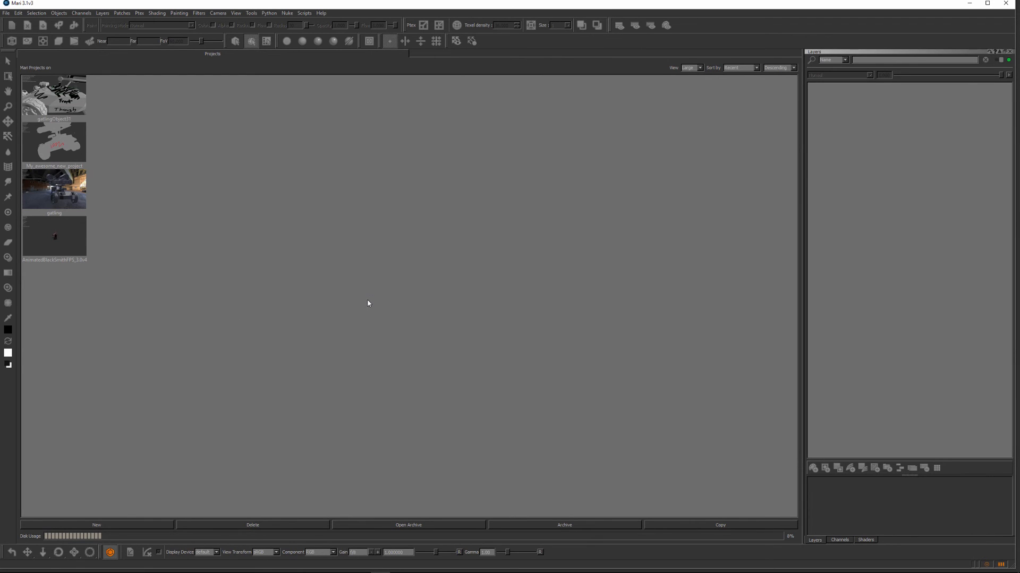
{"action": "mouse_move", "coordinate": [370, 310]}
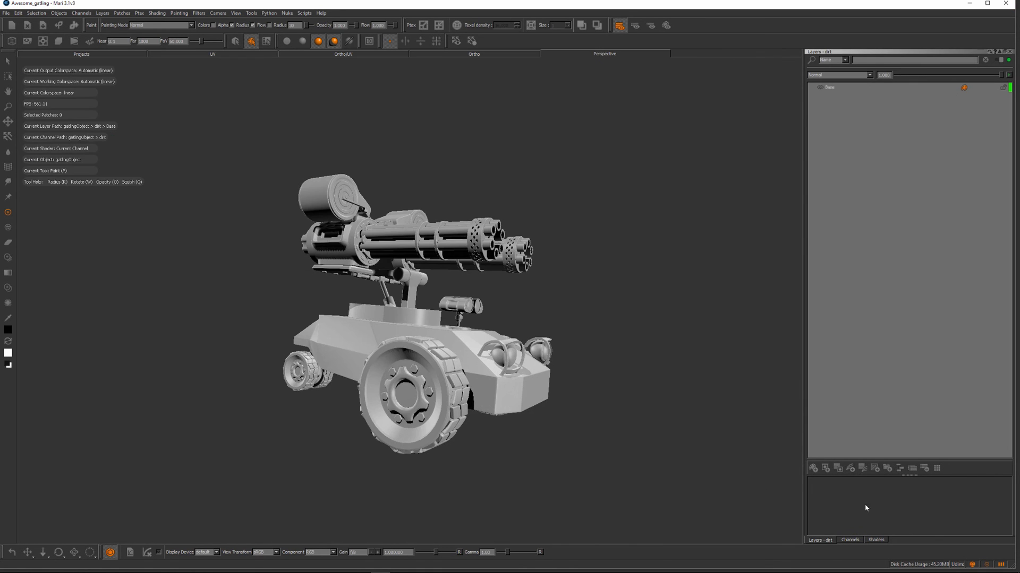
{"action": "left_click", "coordinate": [849, 540]}
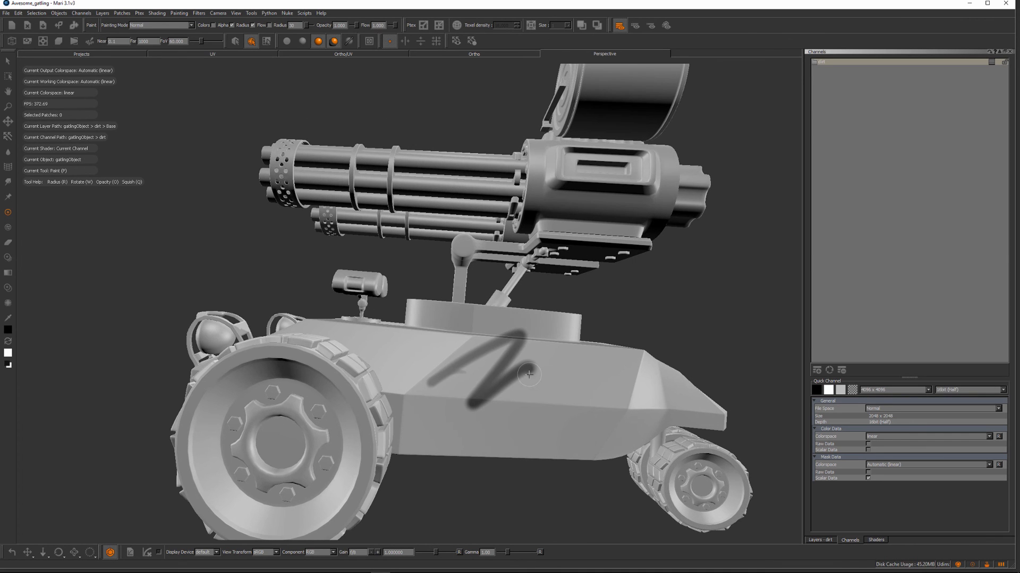
Step: Paint a dark test stroke across the side of the vehicle's body
{"action": "left_click_drag", "start_coordinate": [529, 374], "coordinate": [560, 406]}
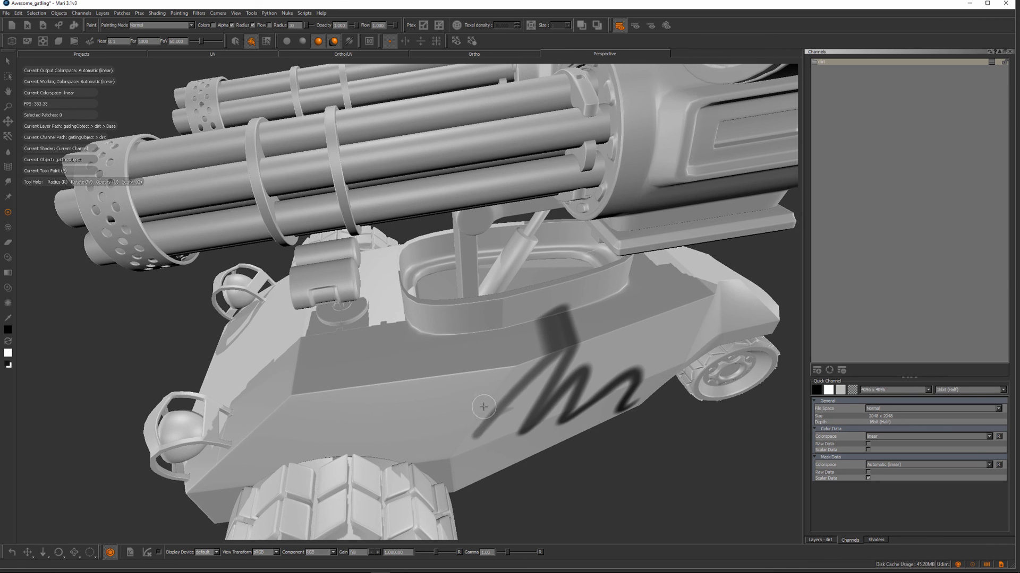
{"action": "mouse_move", "coordinate": [478, 415]}
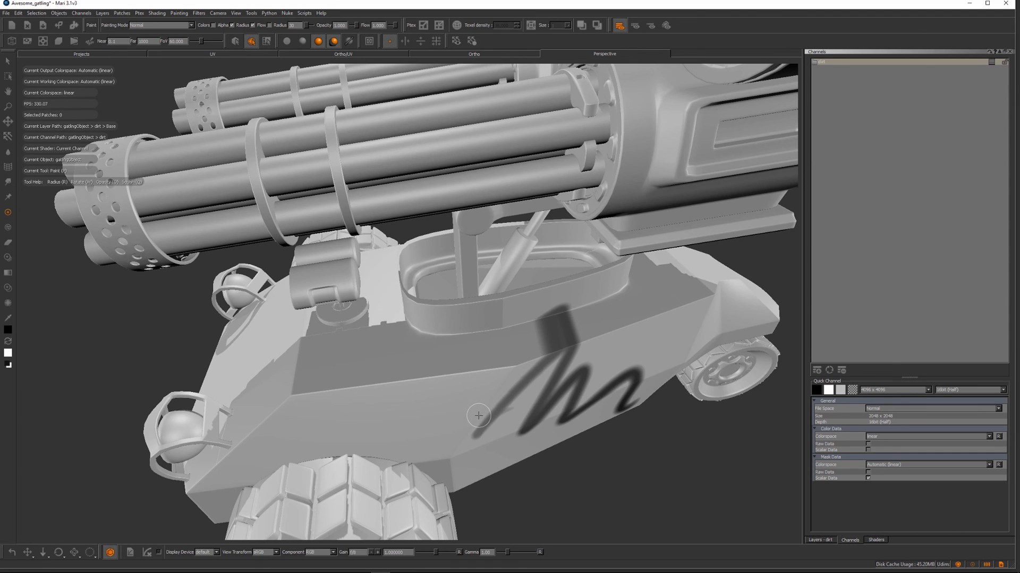